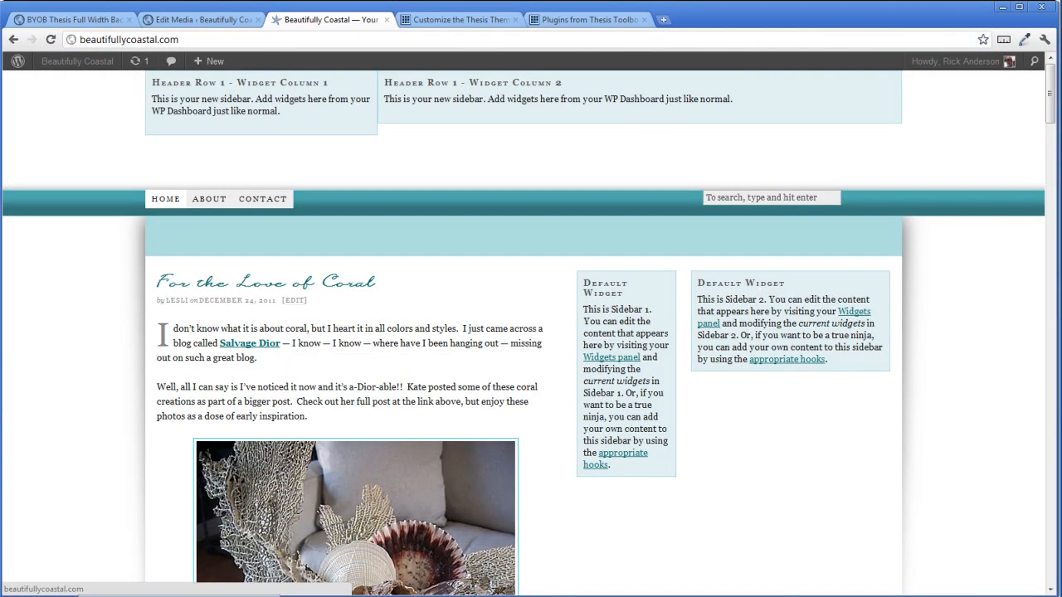
pyautogui.moveTo(208, 25)
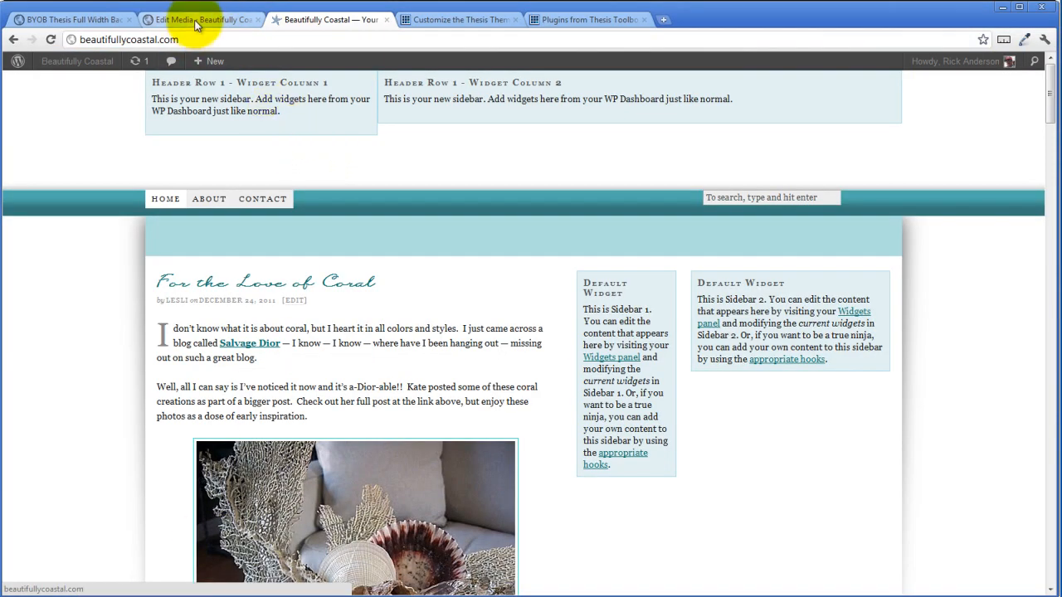
# Tick Customize under Header Background Color & Image, save, then make the background transparent.
pyautogui.click(71, 17)
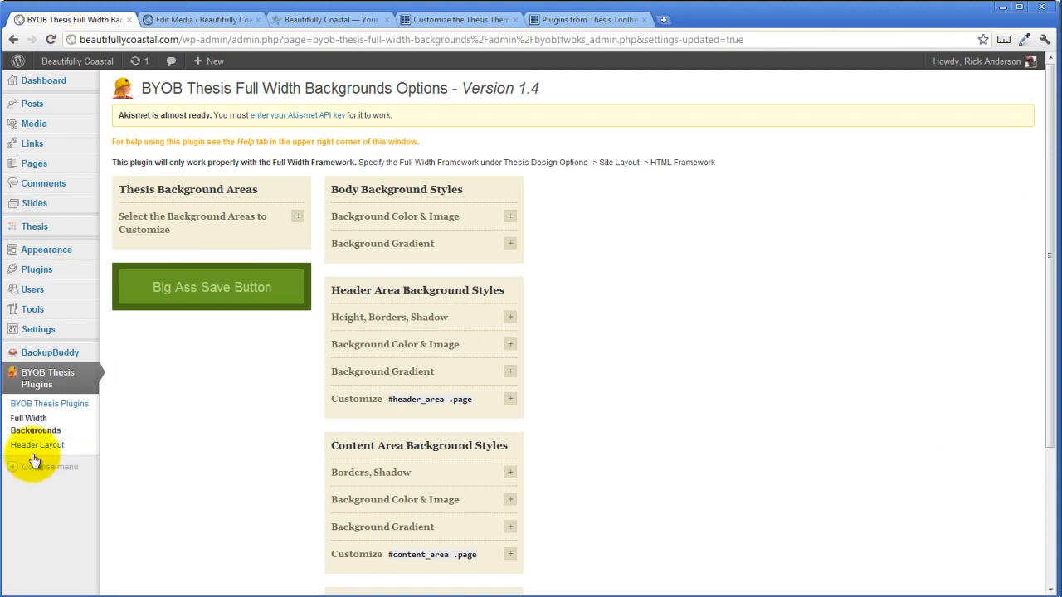
pyautogui.click(36, 445)
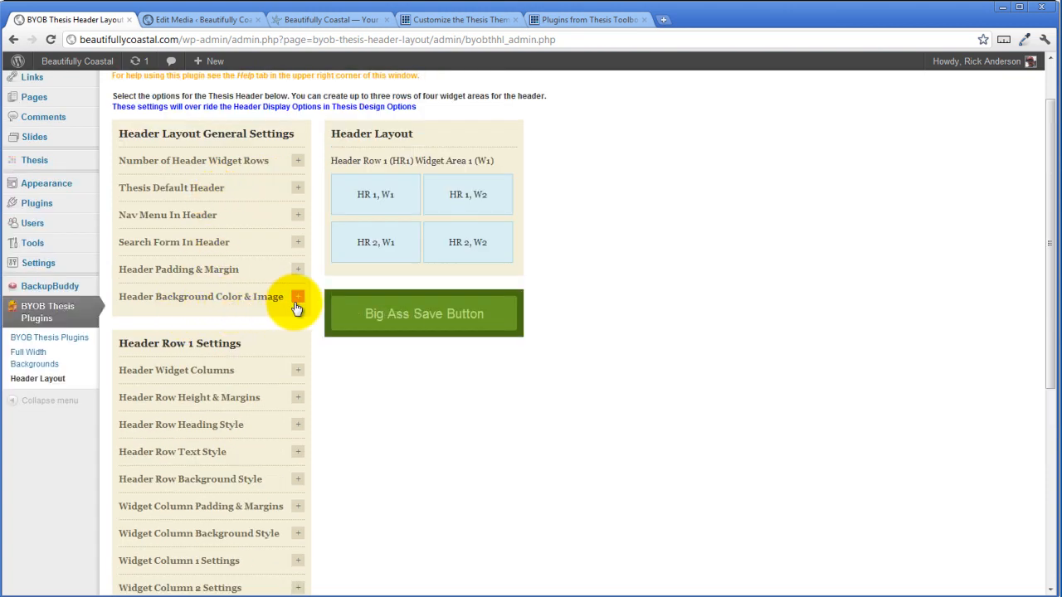
pyautogui.click(297, 296)
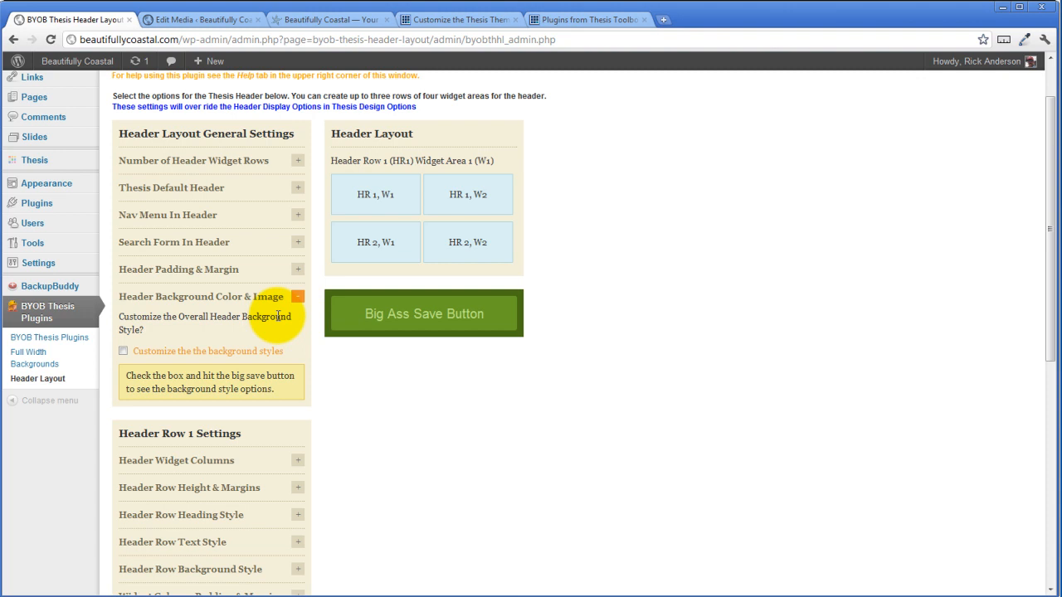
pyautogui.moveTo(124, 365)
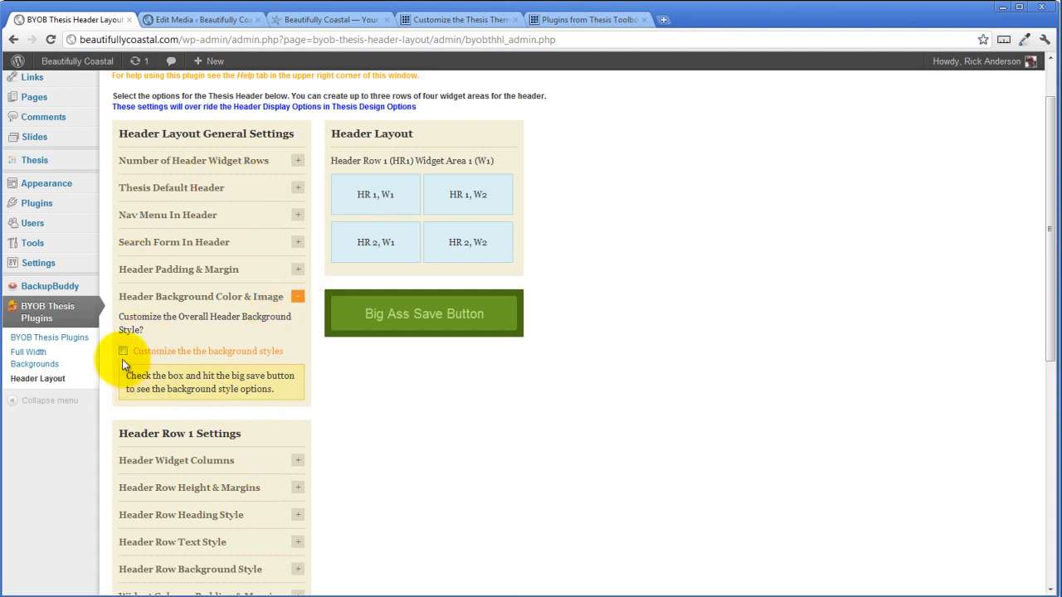
pyautogui.click(122, 351)
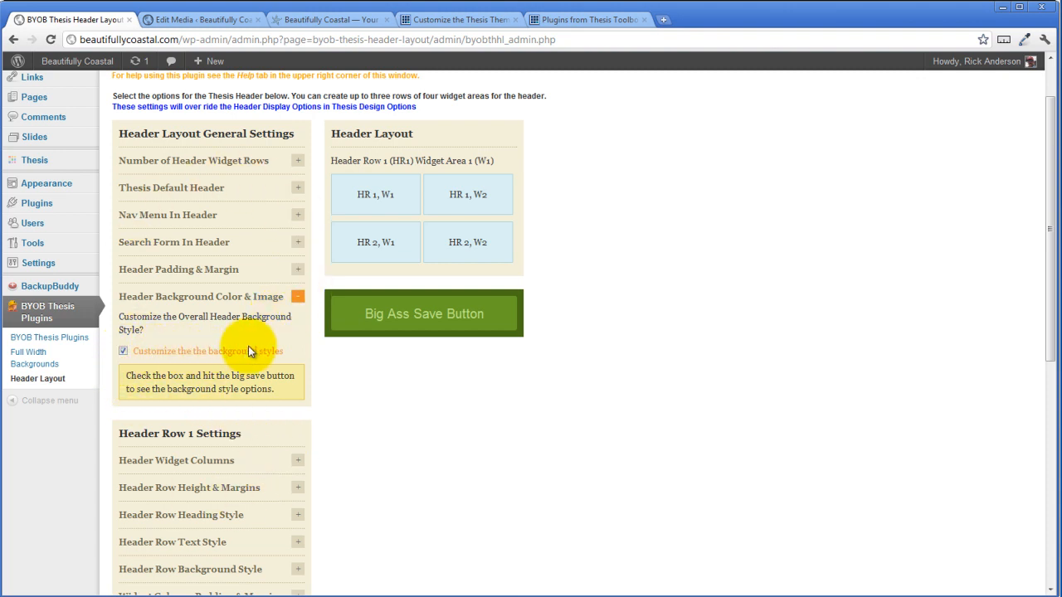
pyautogui.click(445, 313)
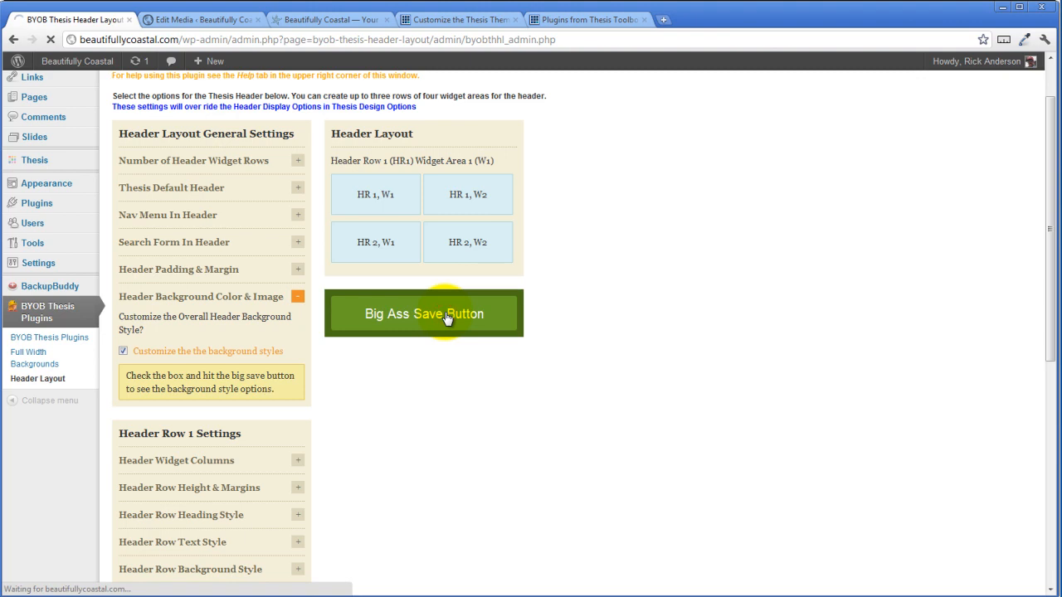
pyautogui.click(423, 313)
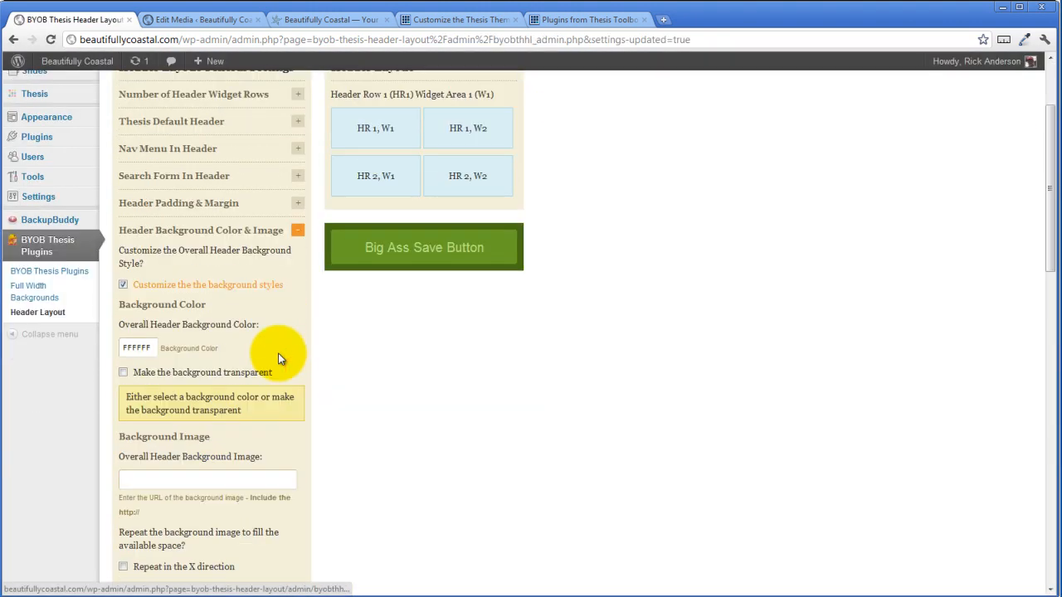
pyautogui.click(125, 373)
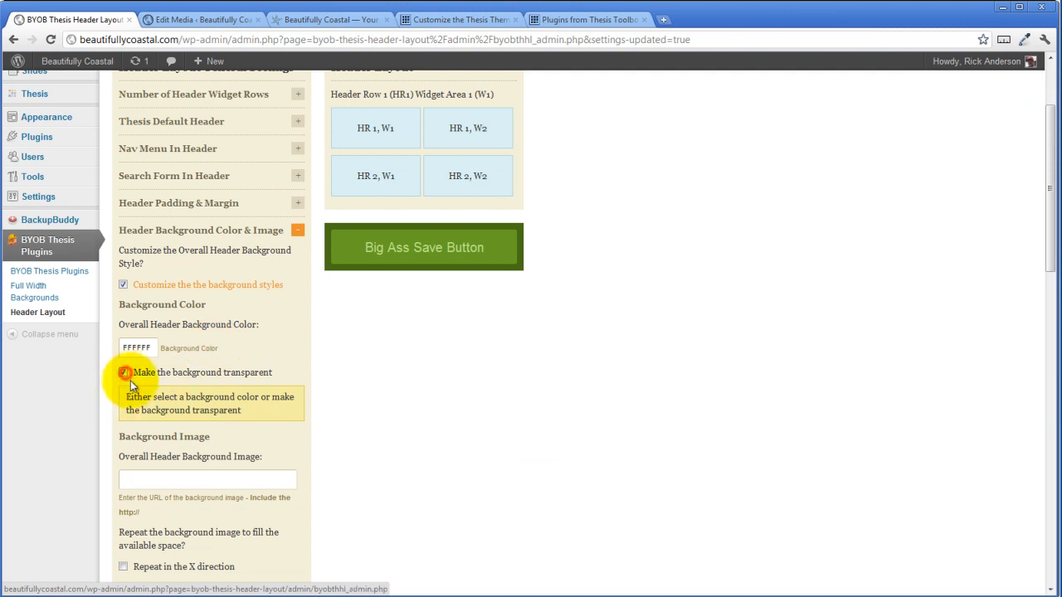
pyautogui.click(123, 373)
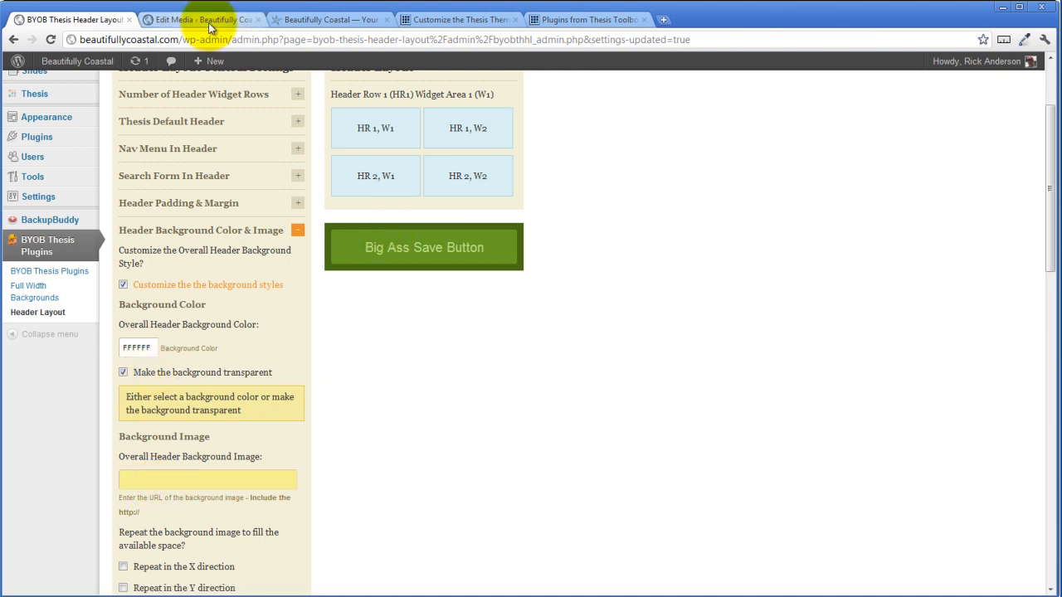
# Find beautifully-coastal-logo1's File URL in the media library, then return to Header Layout.
pyautogui.click(191, 19)
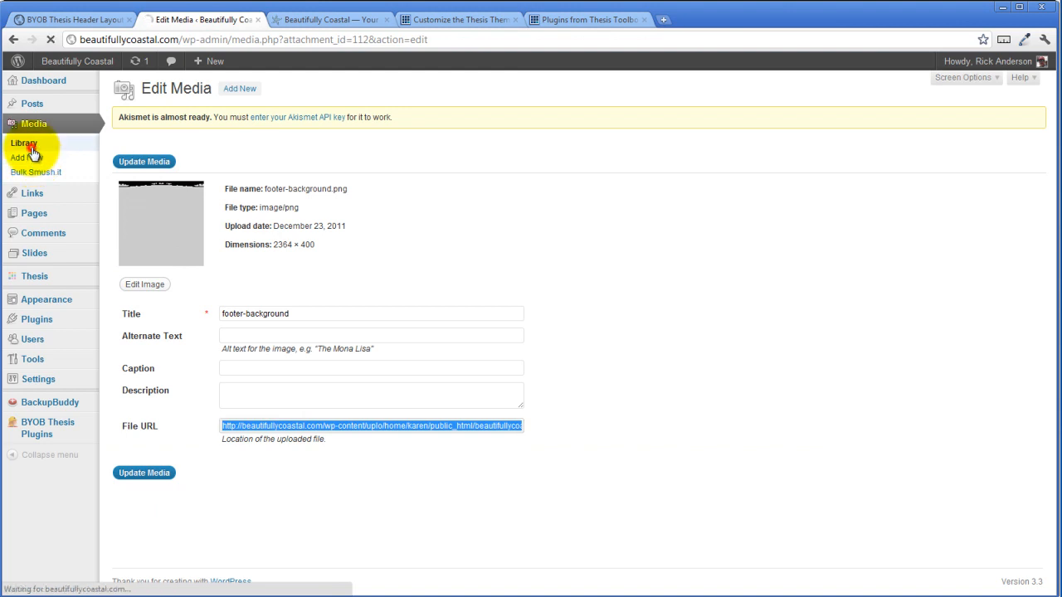
pyautogui.click(23, 143)
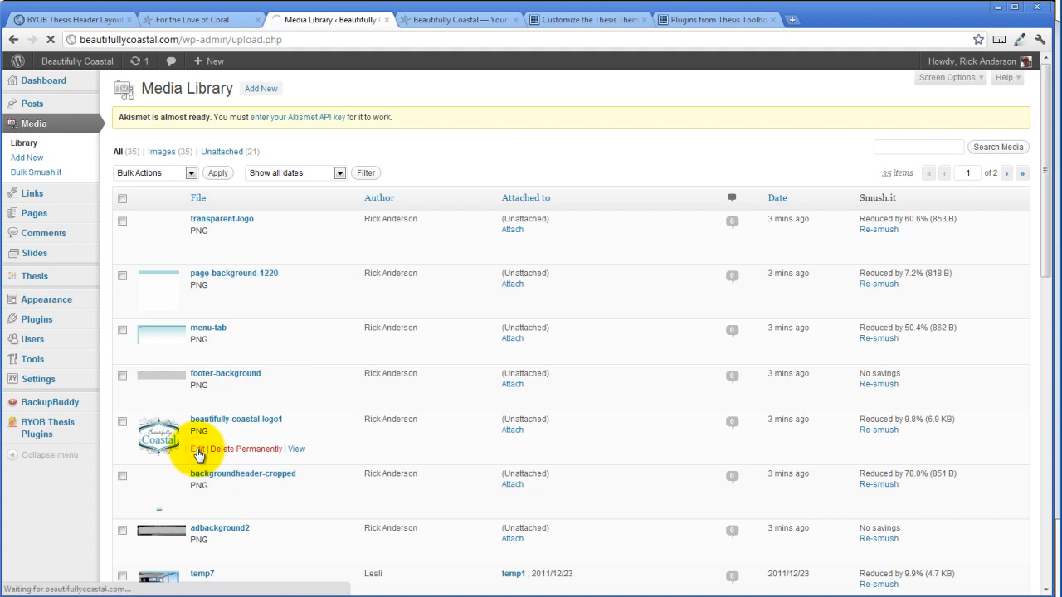
pyautogui.click(197, 449)
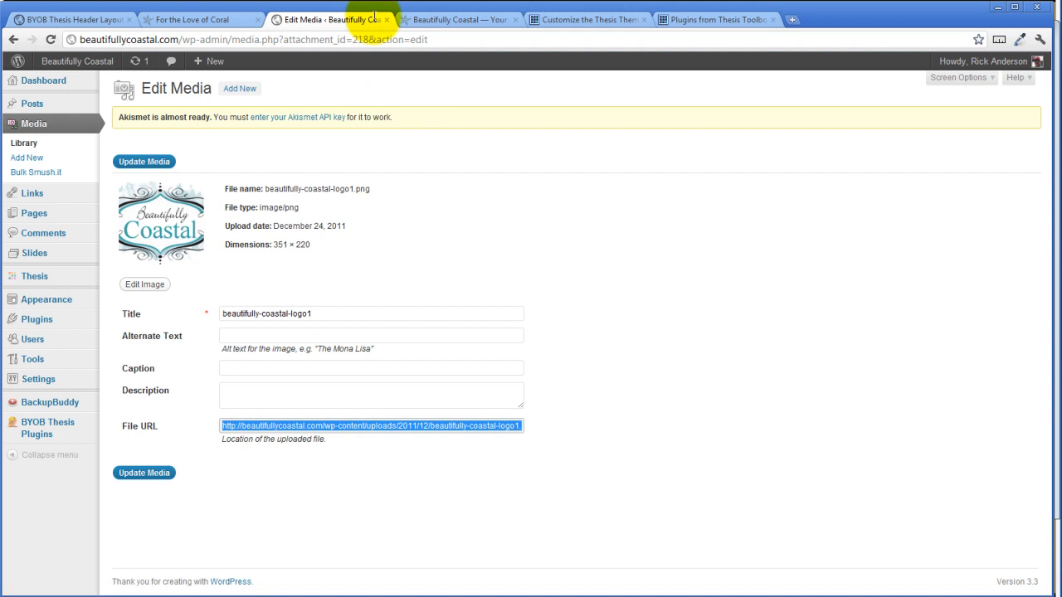
pyautogui.moveTo(396, 19)
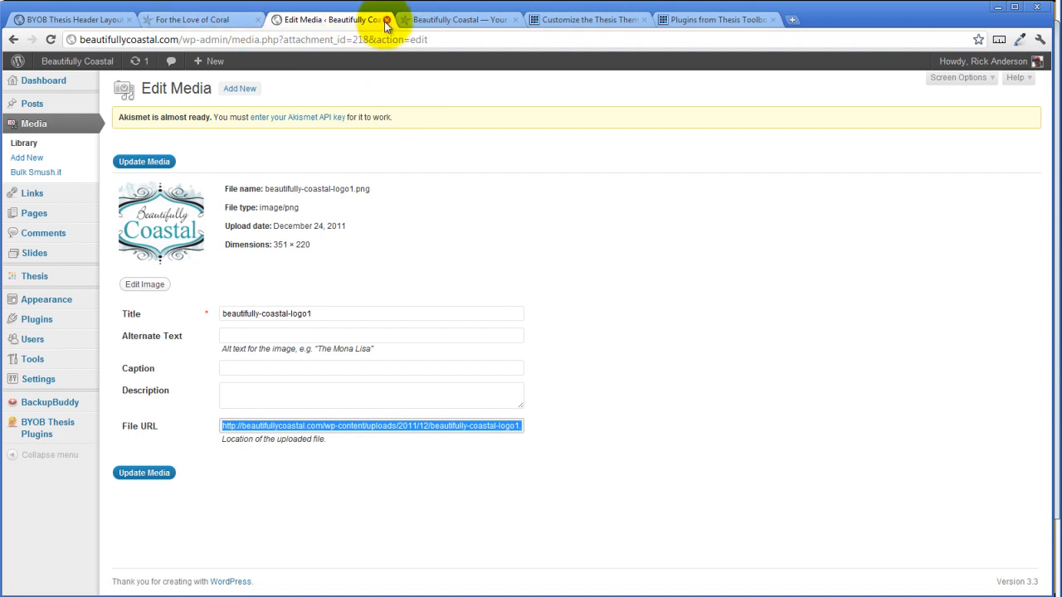
pyautogui.click(67, 20)
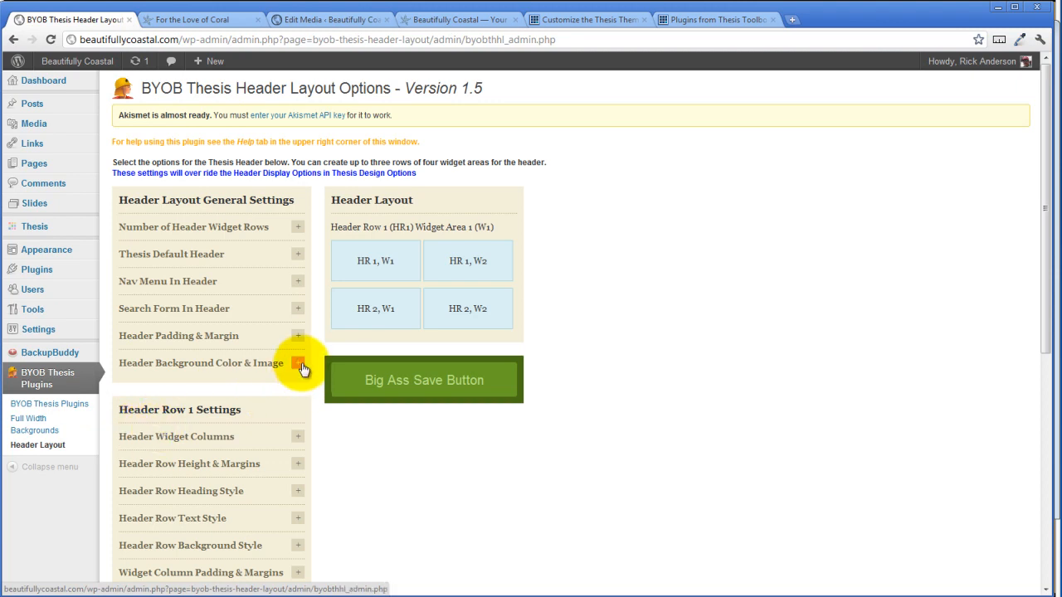
# Set a transparent header background with the logo URL as background image, and save.
pyautogui.click(298, 362)
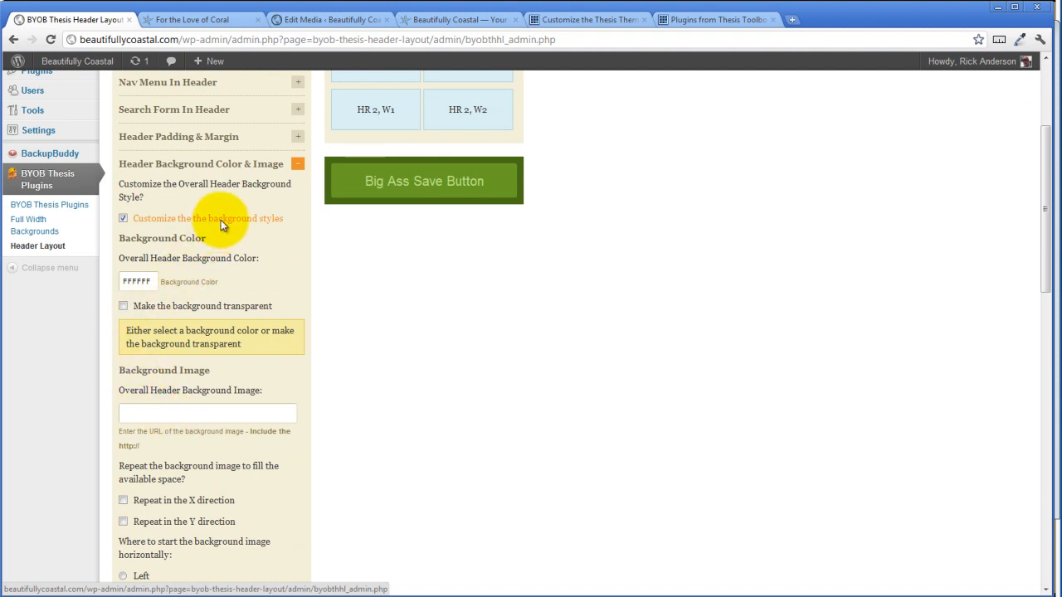
pyautogui.click(123, 306)
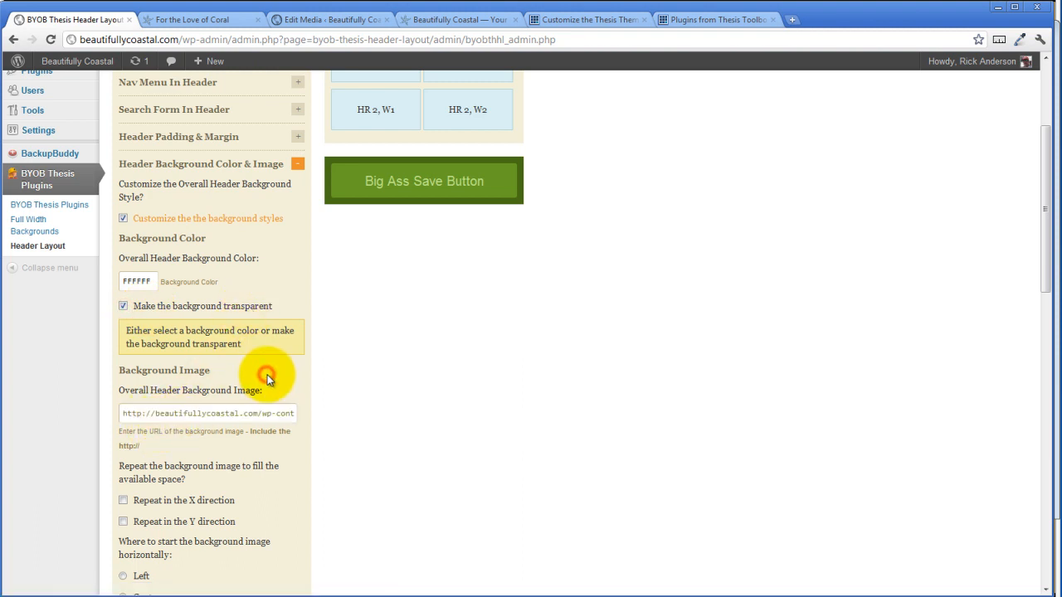
pyautogui.scroll(-3)
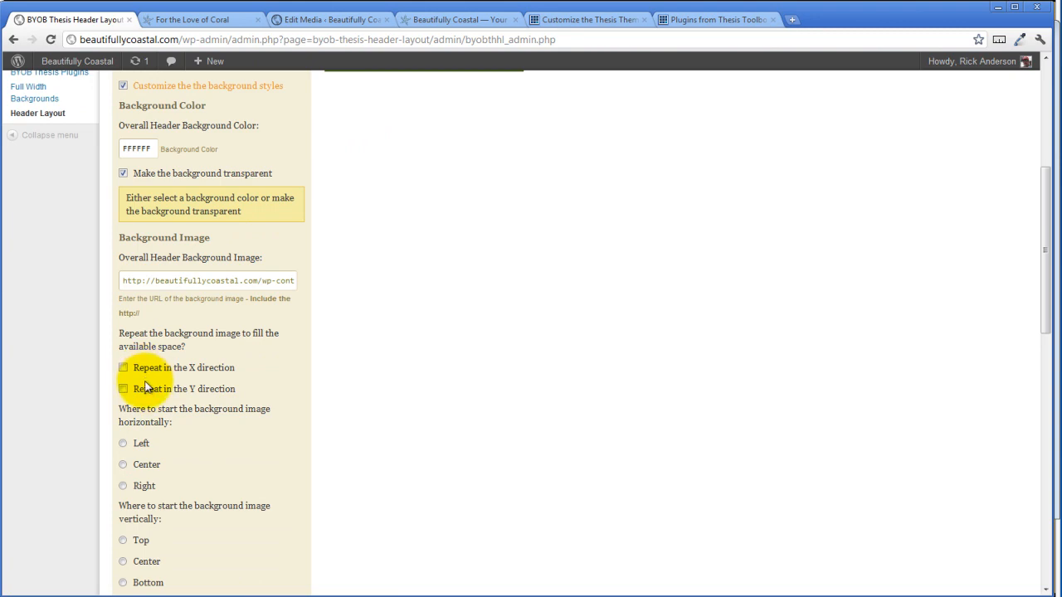
pyautogui.scroll(-3)
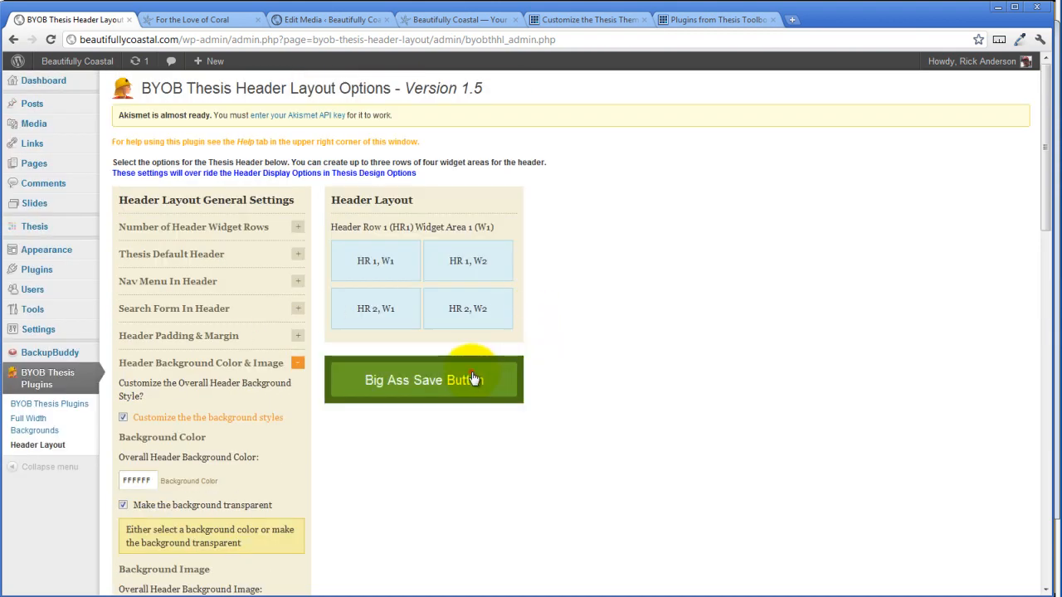
pyautogui.click(423, 380)
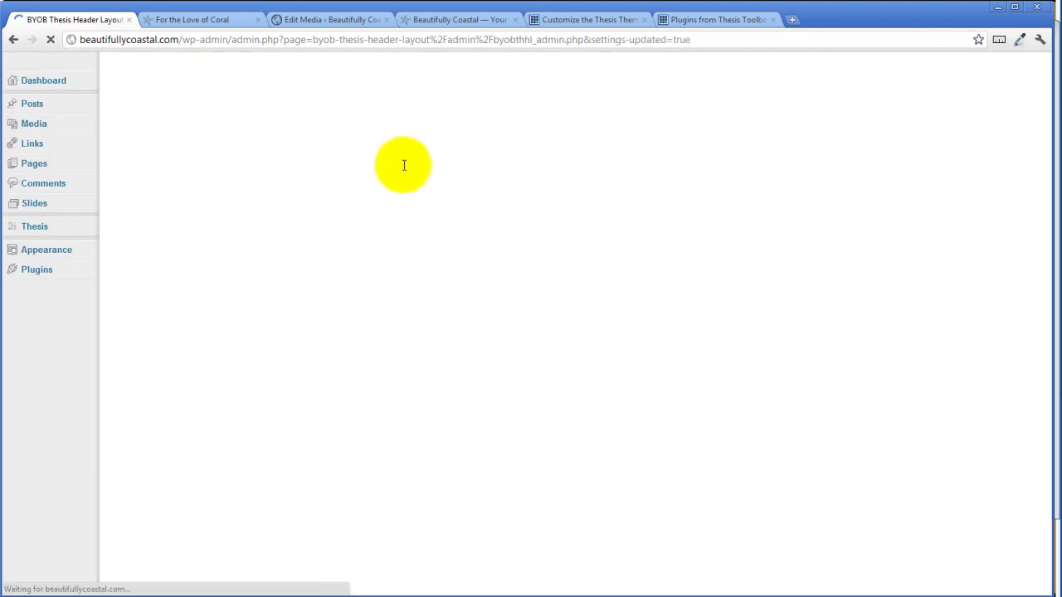
pyautogui.click(191, 19)
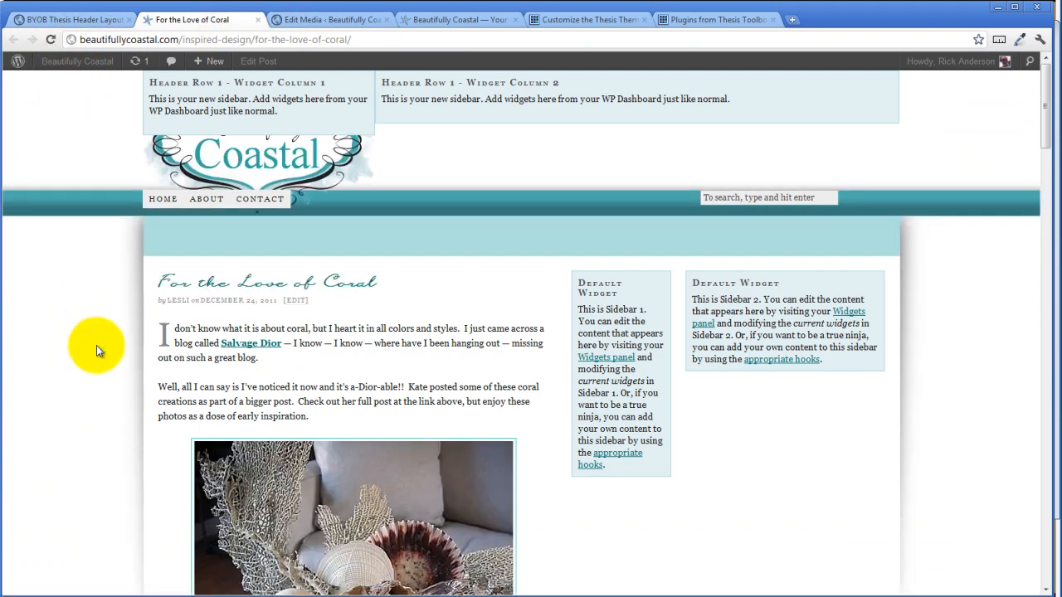
pyautogui.moveTo(267, 175)
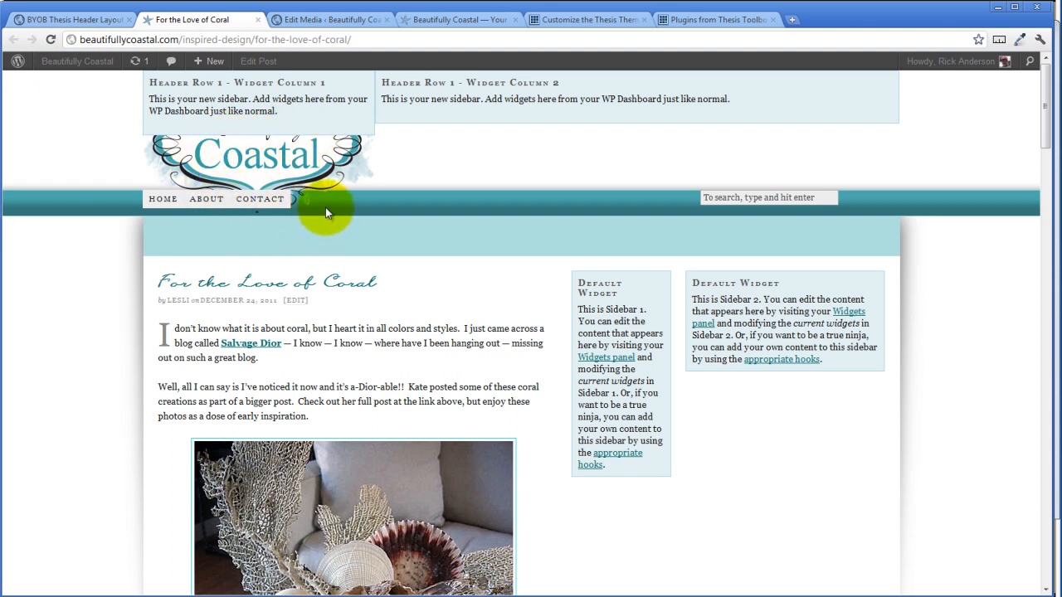
pyautogui.moveTo(303, 133)
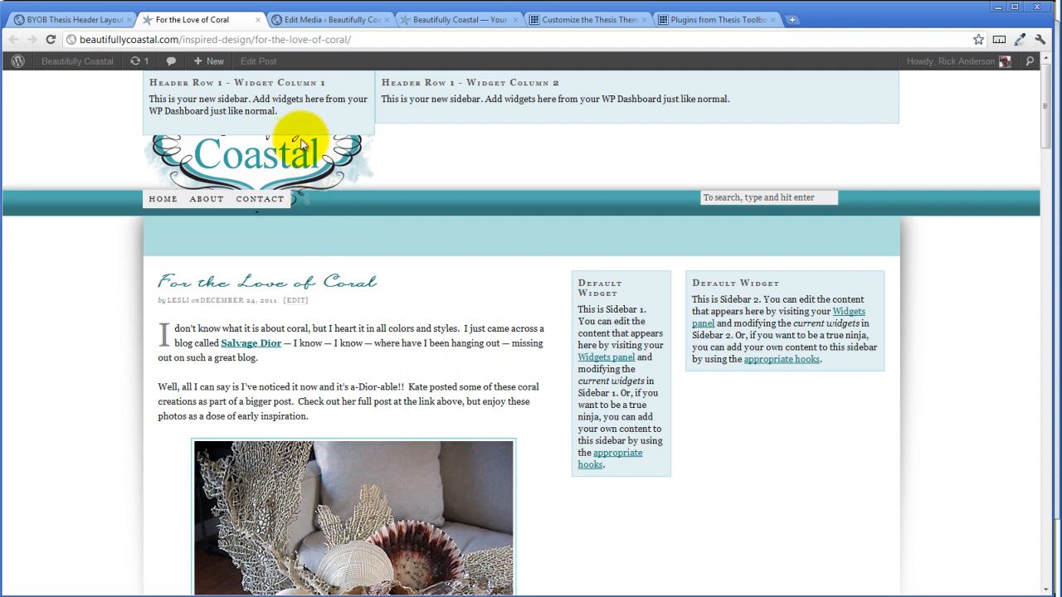
pyautogui.moveTo(358, 112)
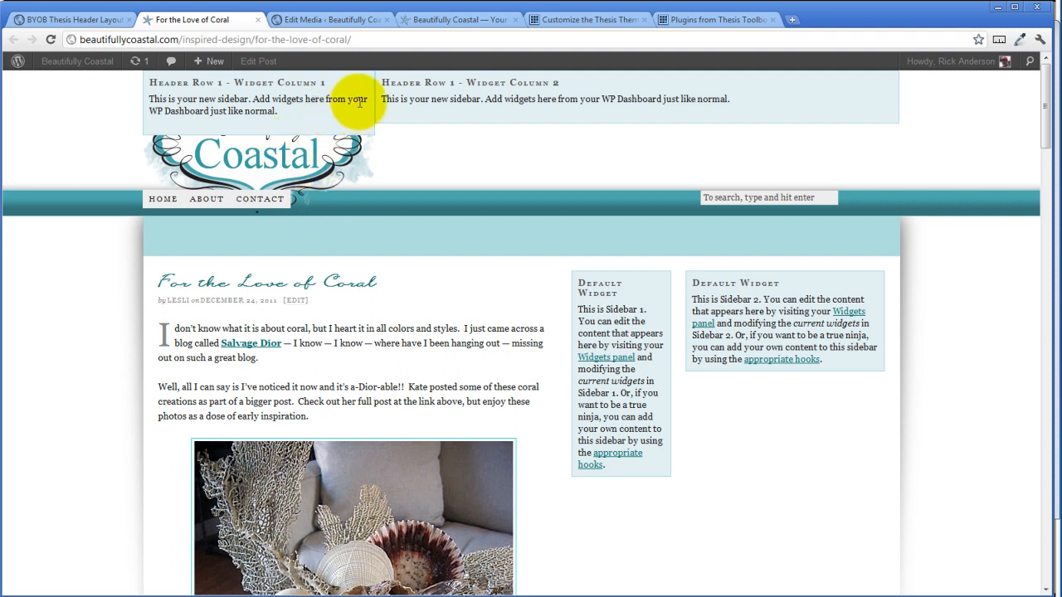
pyautogui.moveTo(91, 22)
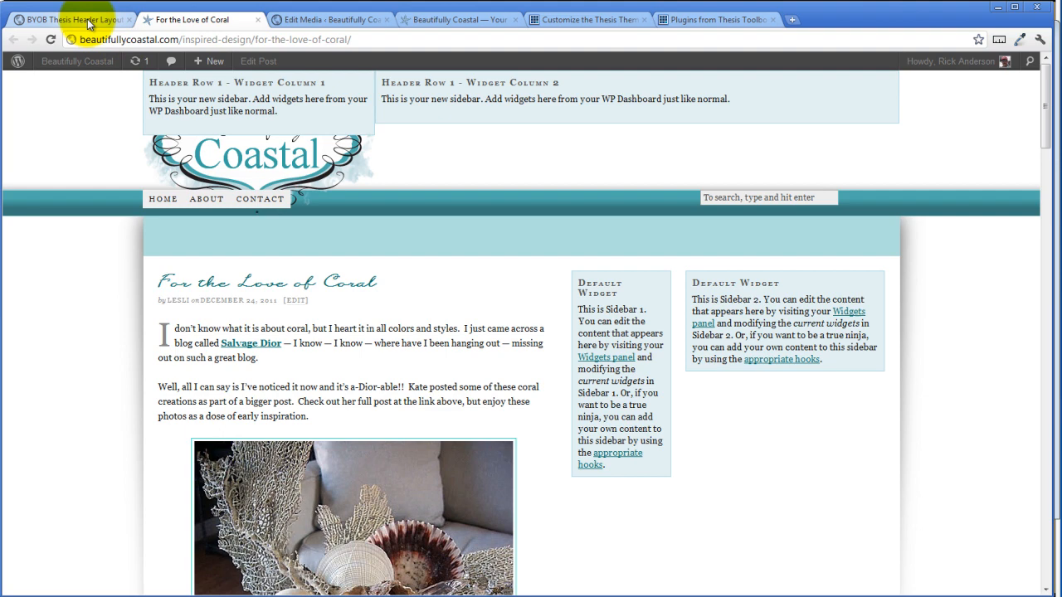
pyautogui.click(66, 20)
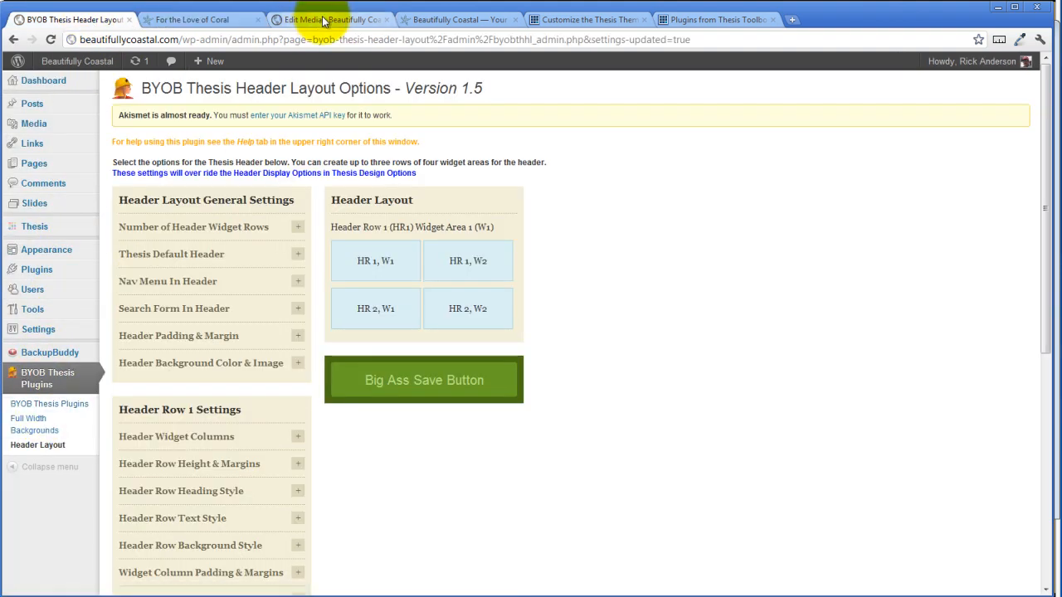
# Expand Header Row 1 - Widget Column 1 on the Widgets page to show its empty Text widget.
pyautogui.click(314, 19)
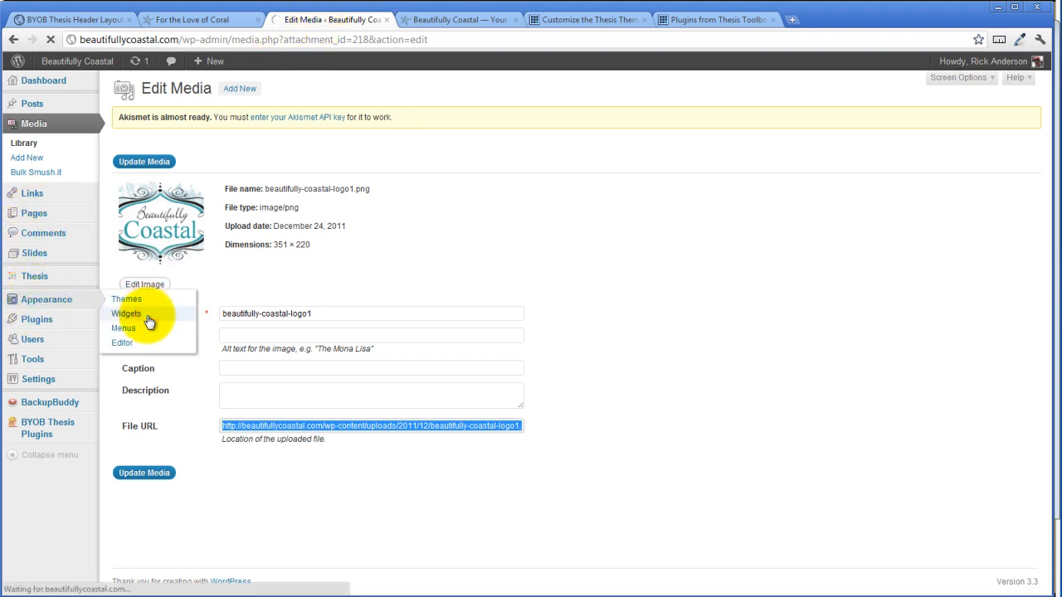
pyautogui.click(125, 313)
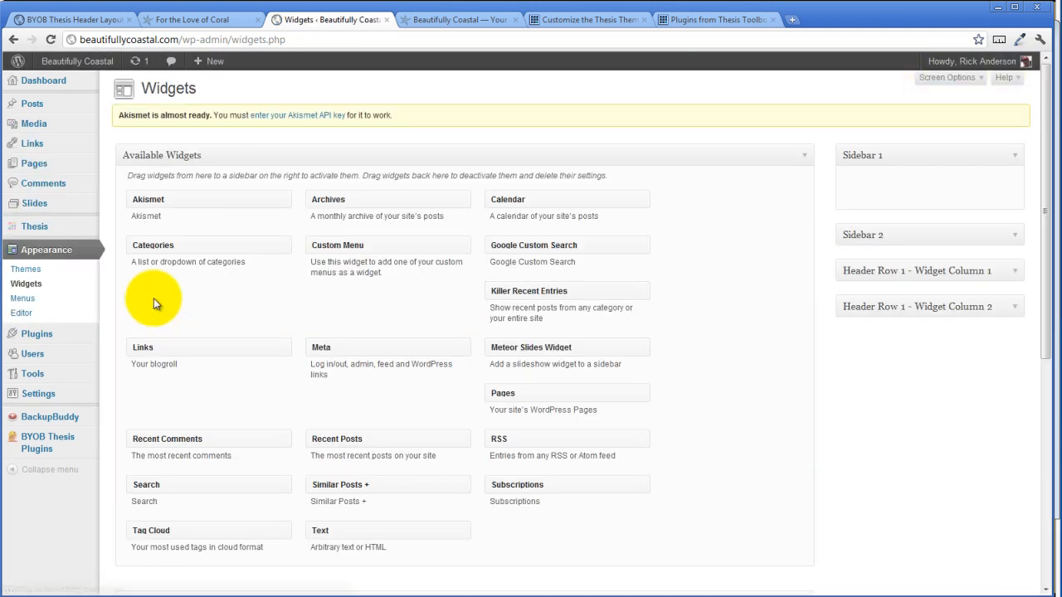
pyautogui.moveTo(1017, 271)
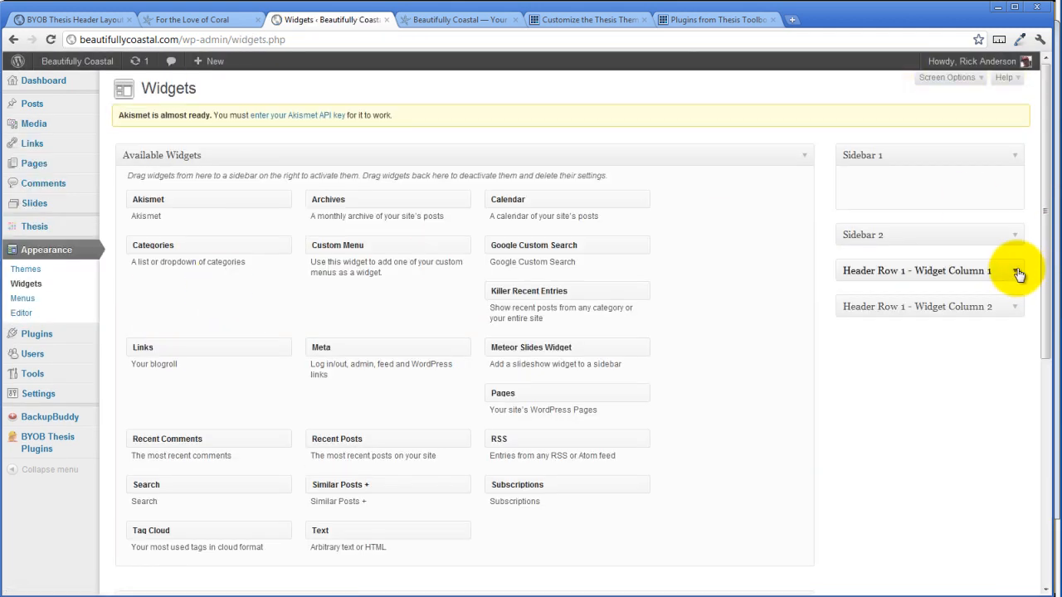
pyautogui.click(1013, 272)
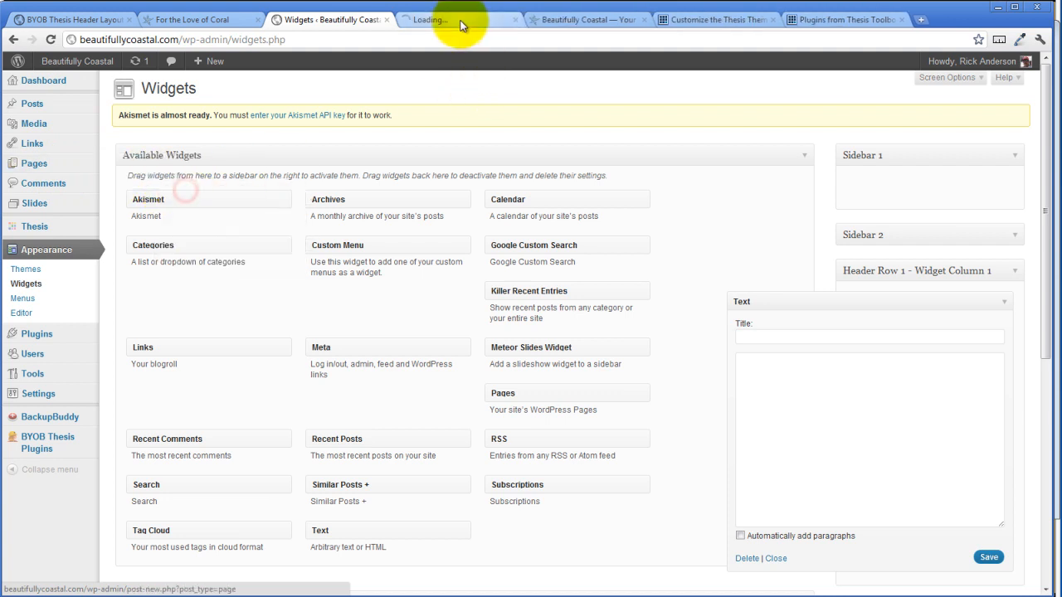
# Create a page titled 'Sandbox', publish it as Private, and switch to the Visual editor.
pyautogui.click(455, 19)
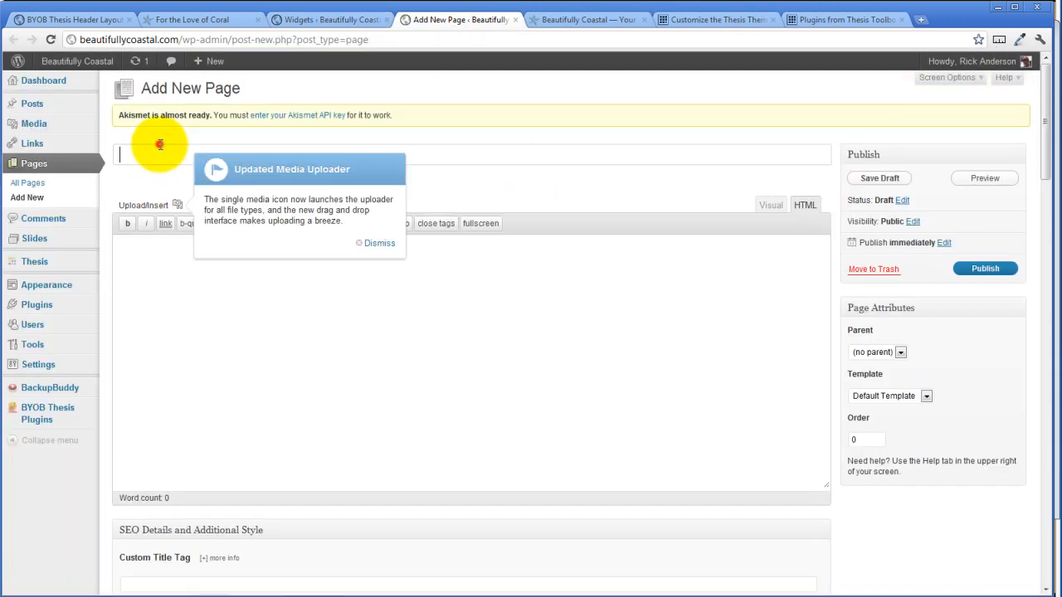
pyautogui.moveTo(32, 104)
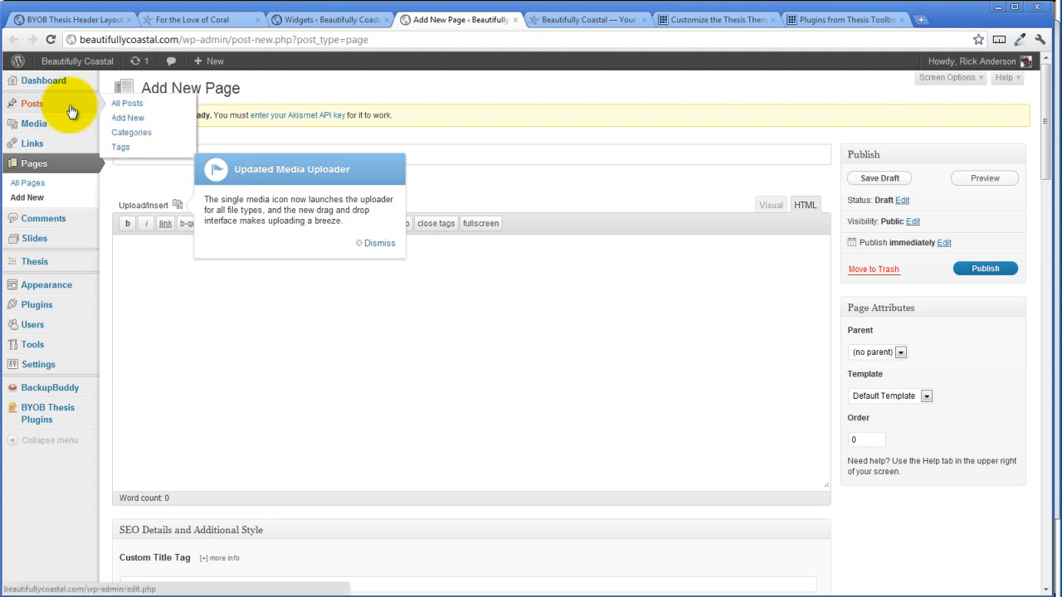
pyautogui.write('S')
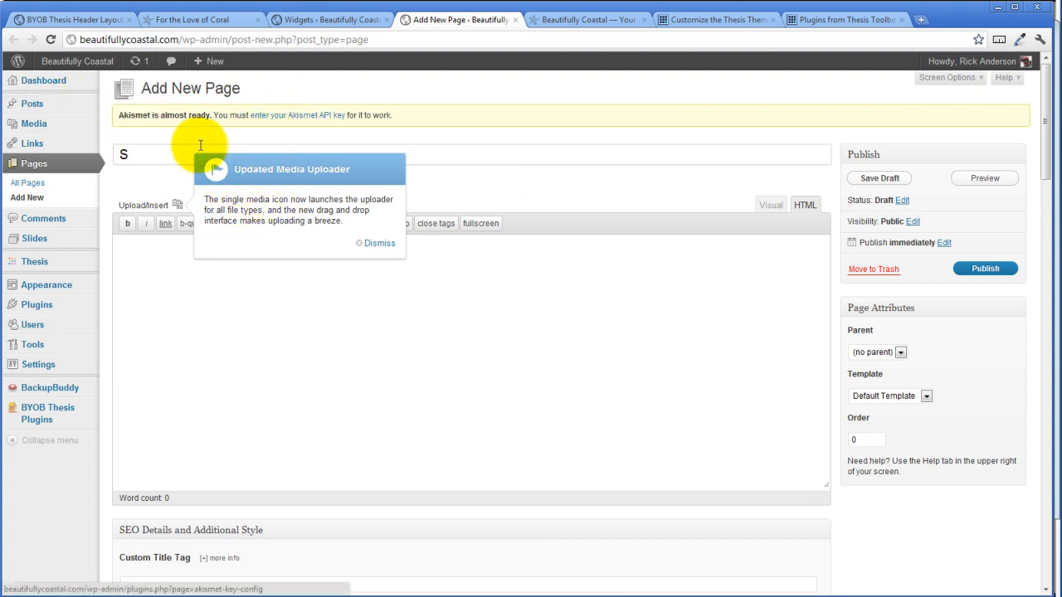
pyautogui.write('andbox')
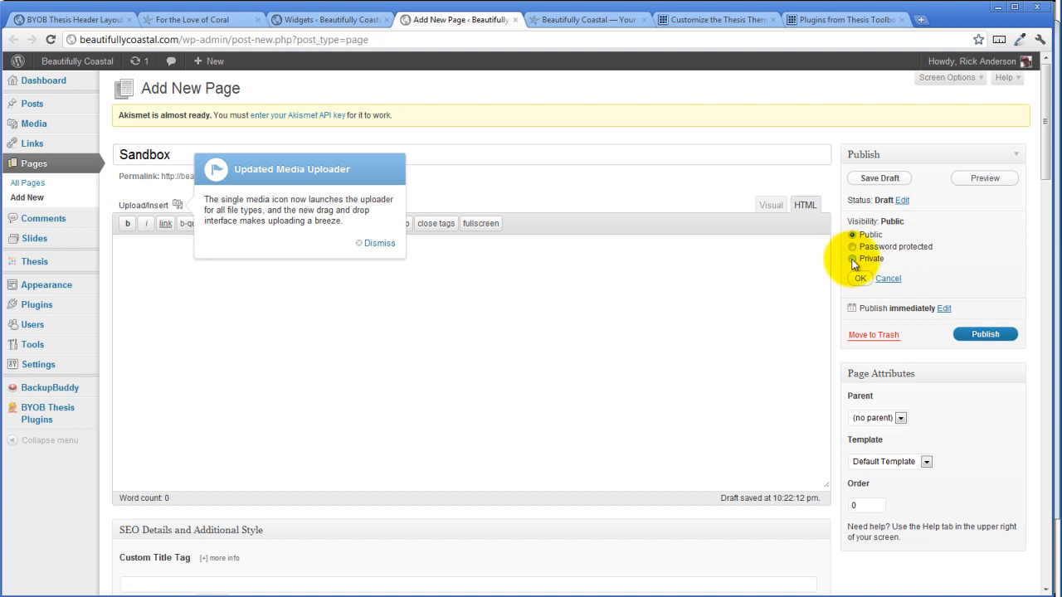
pyautogui.click(853, 258)
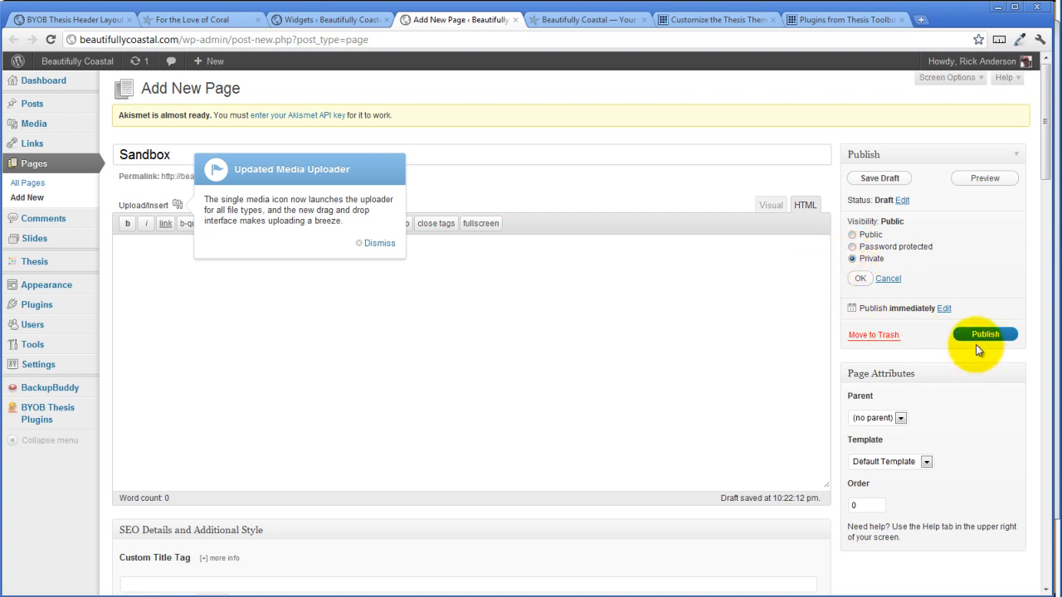
pyautogui.click(990, 335)
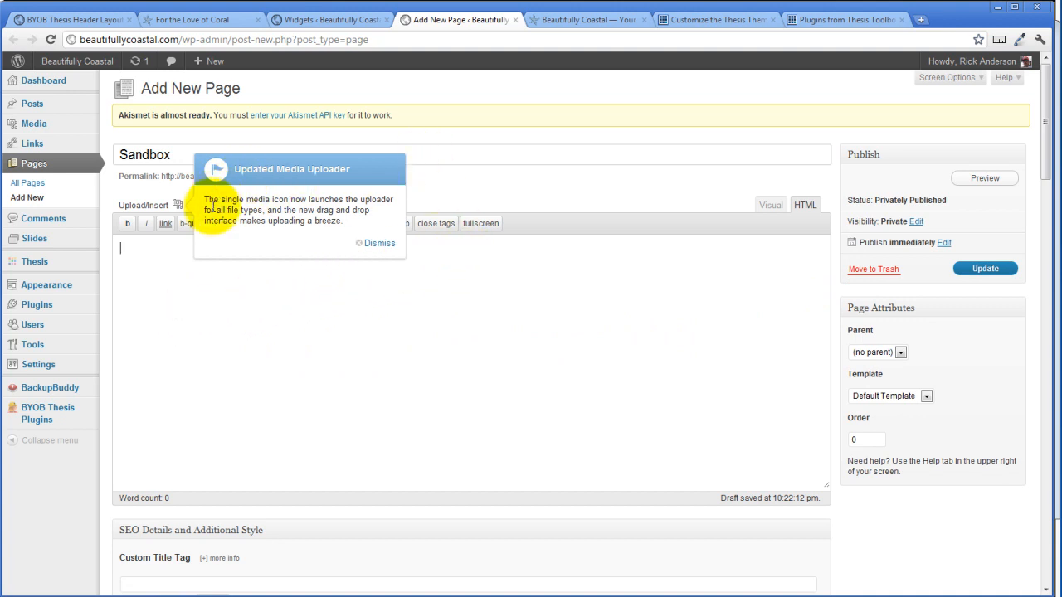
pyautogui.click(379, 243)
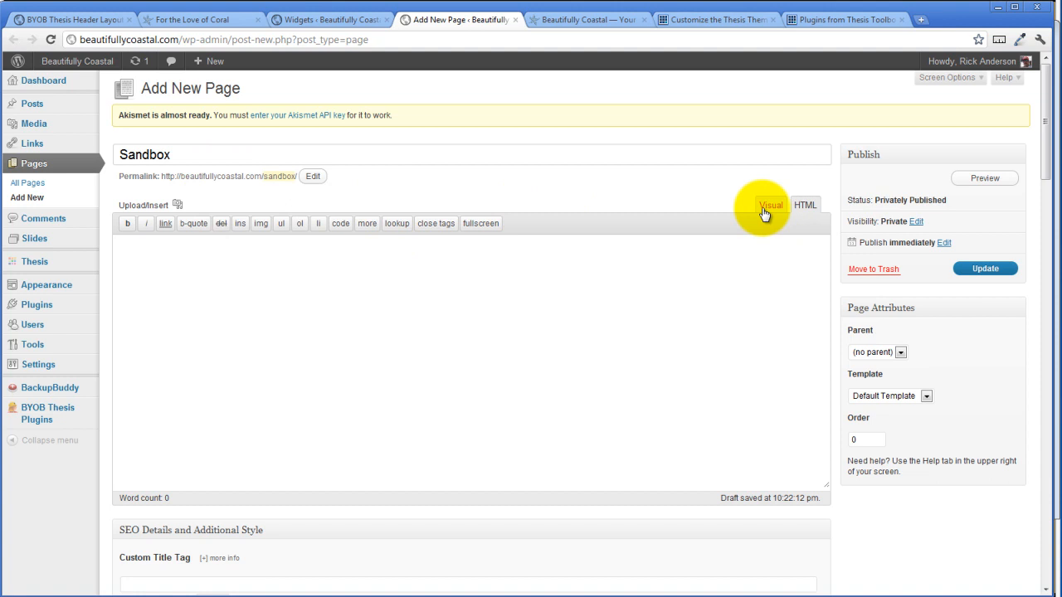
pyautogui.click(177, 205)
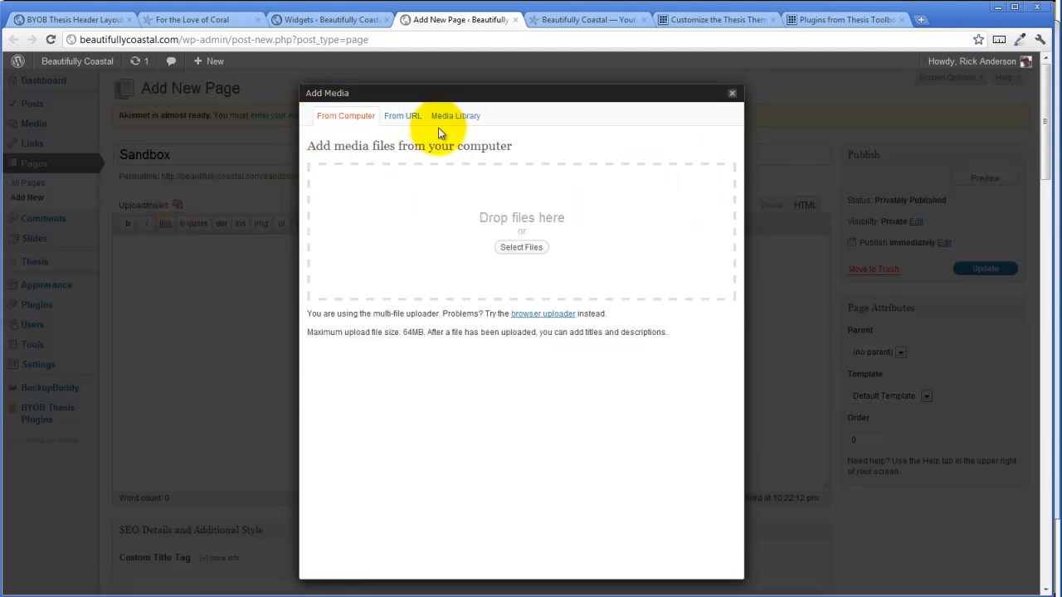
pyautogui.click(454, 115)
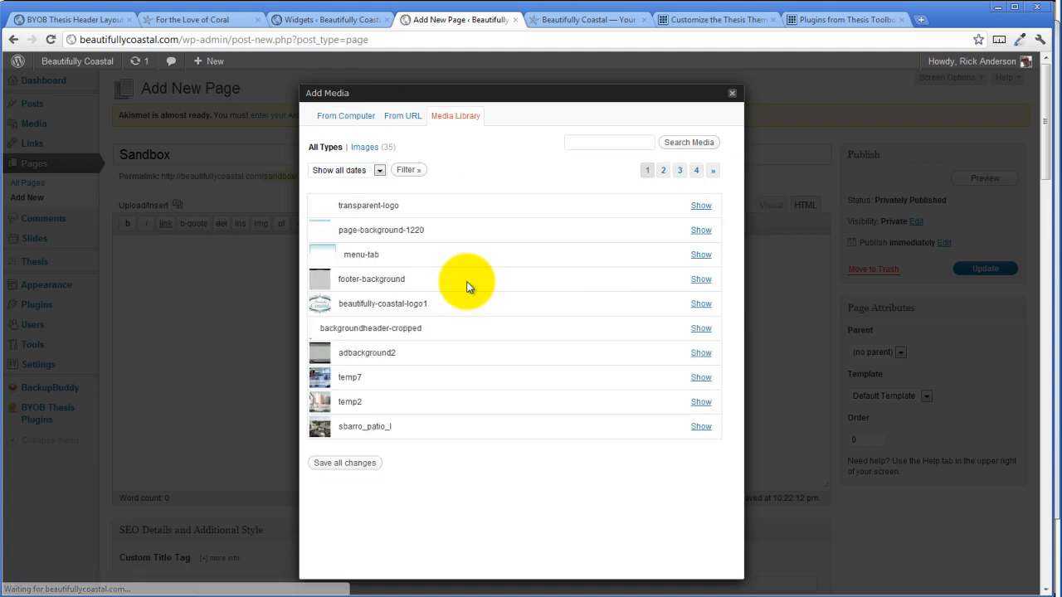
pyautogui.moveTo(376, 205)
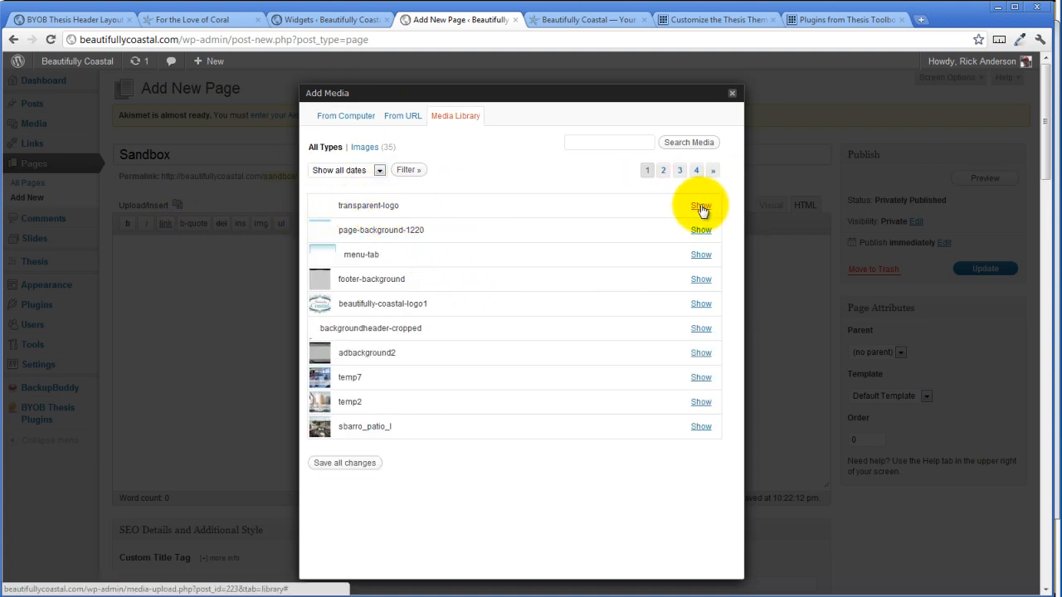
pyautogui.click(700, 206)
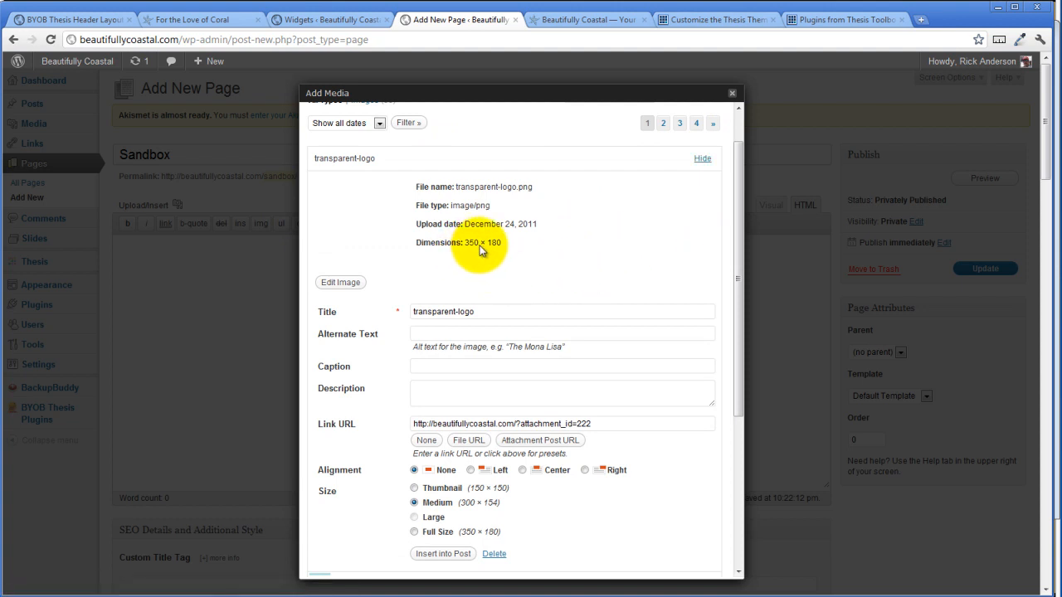
pyautogui.moveTo(500, 248)
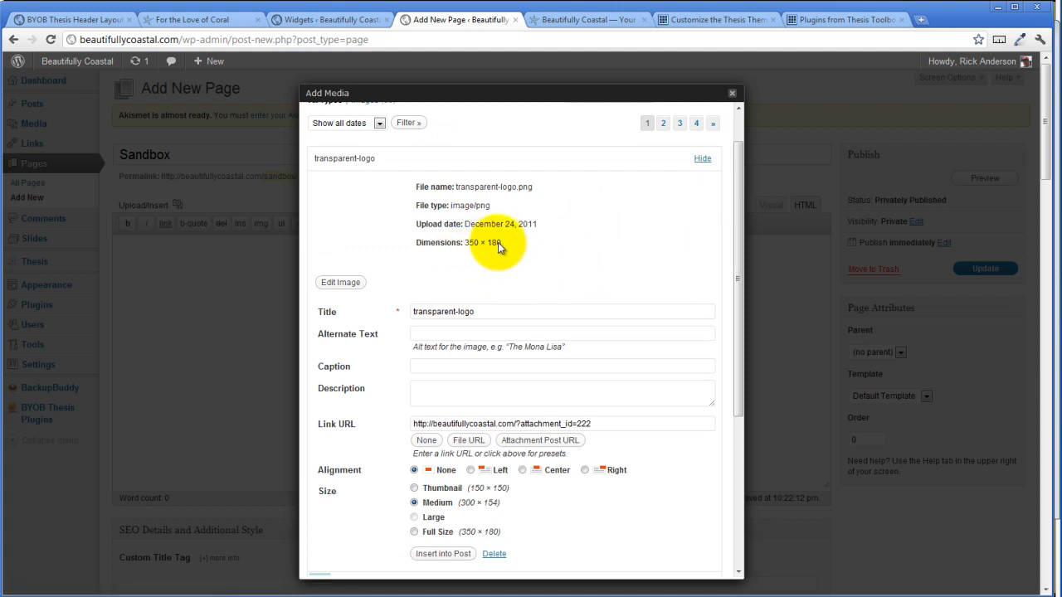
pyautogui.moveTo(397, 217)
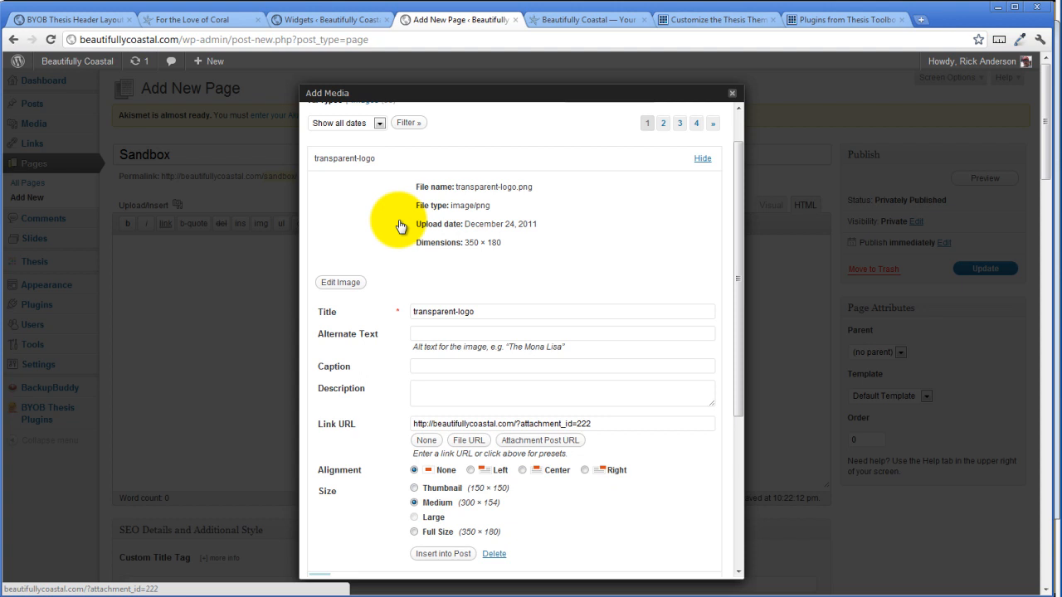
pyautogui.click(602, 424)
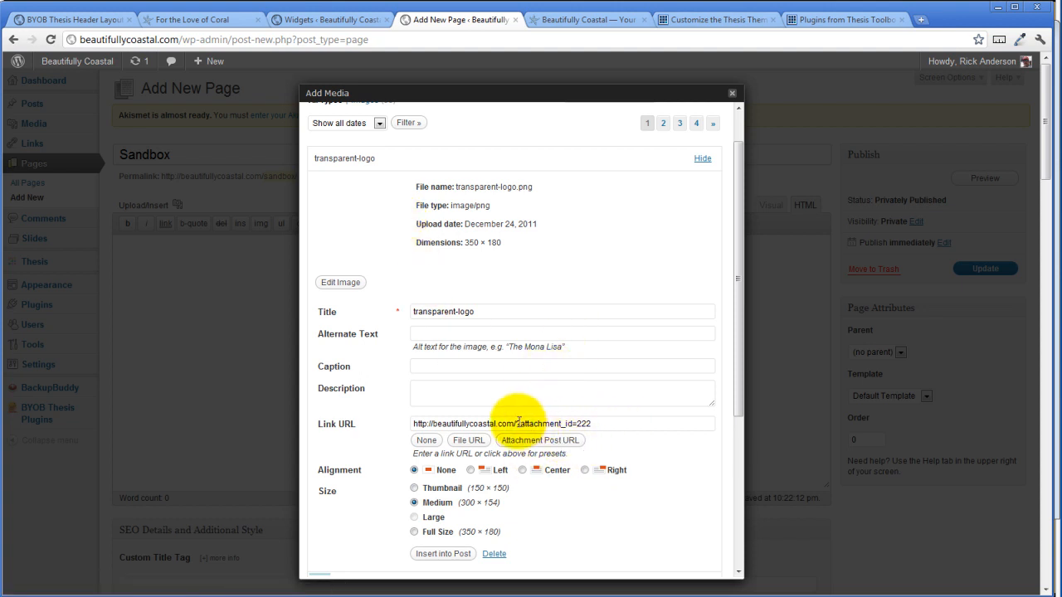
pyautogui.doubleClick(581, 423)
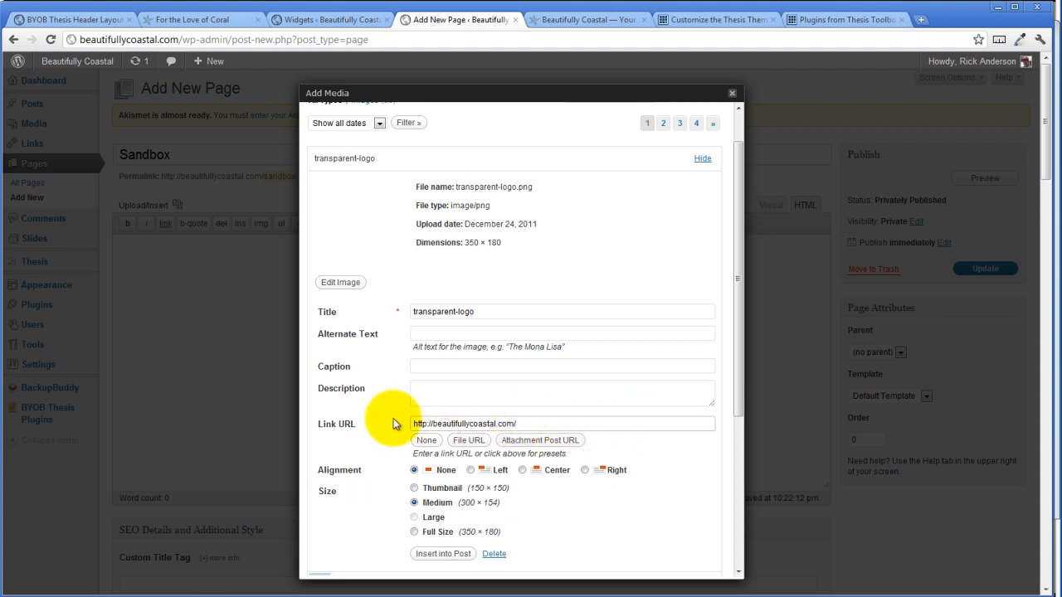
# Replace the logo image's title with a return-to-Beautifully-Coastal-home-page title.
pyautogui.click(497, 311)
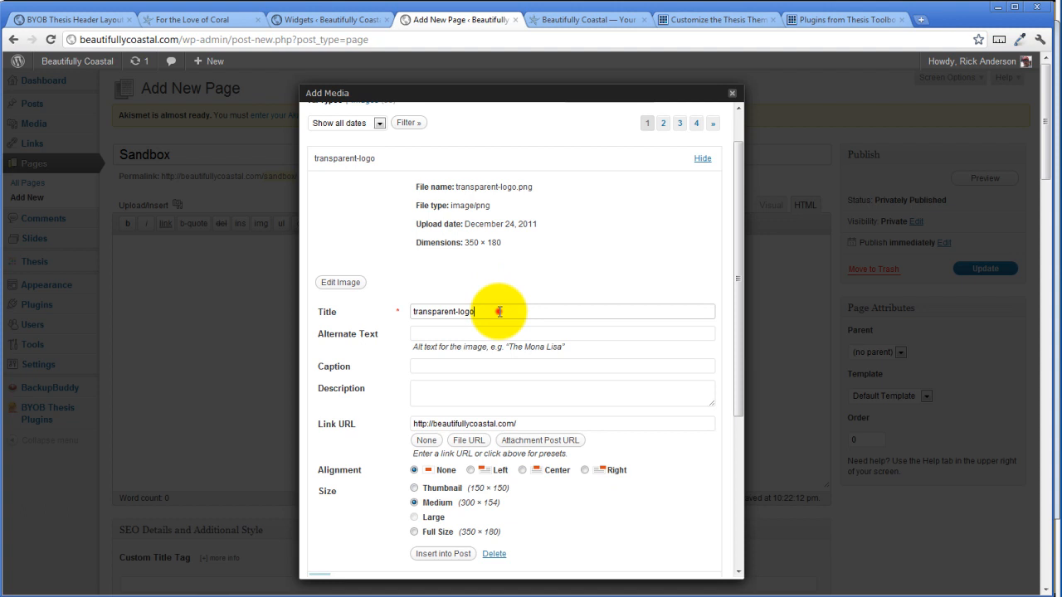
pyautogui.doubleClick(469, 312)
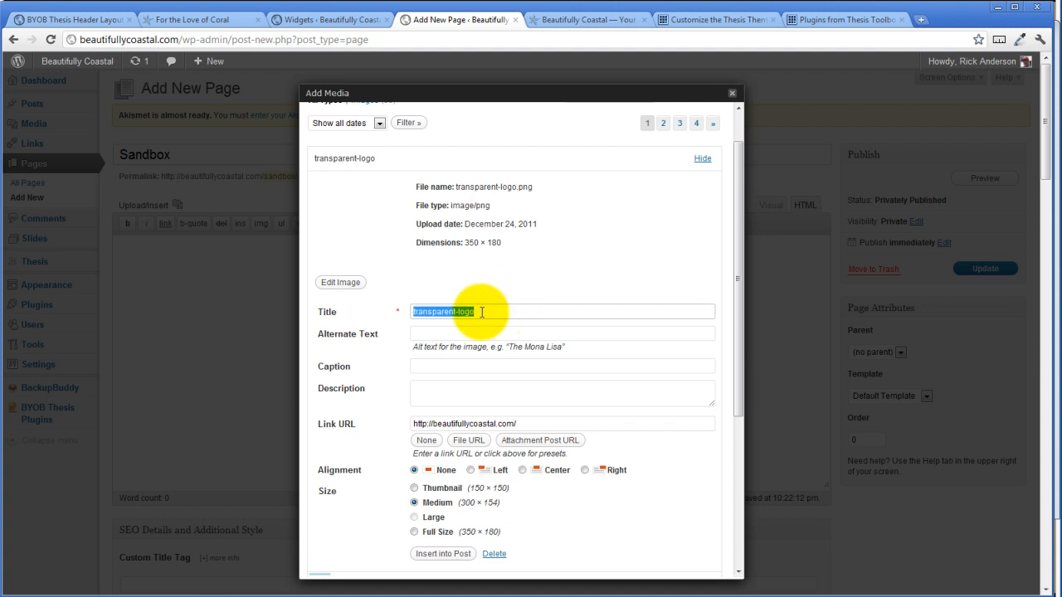
pyautogui.write('Return to the')
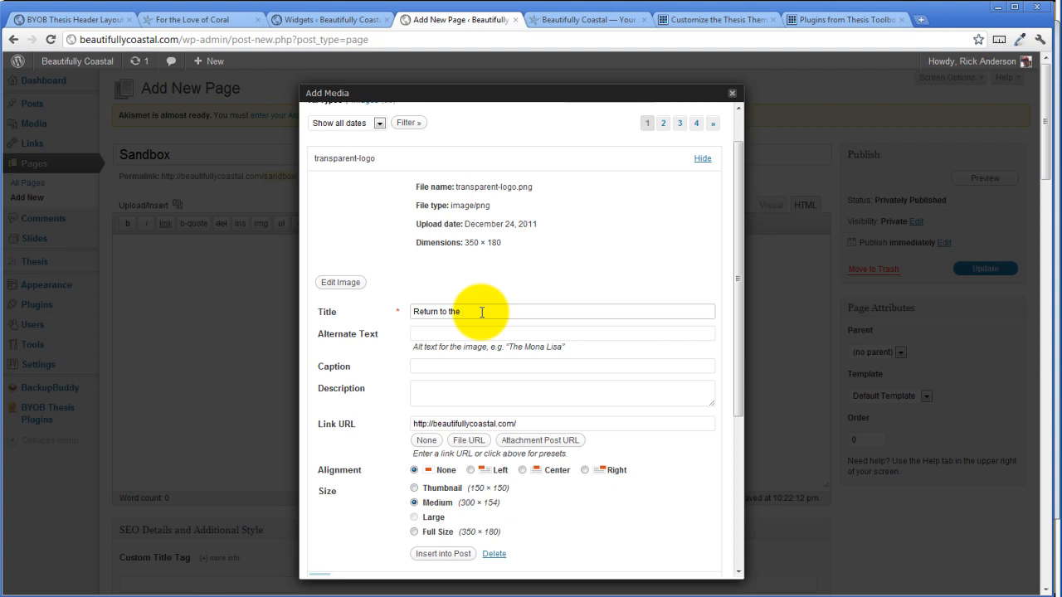
pyautogui.write('Beautifully Coastal Home')
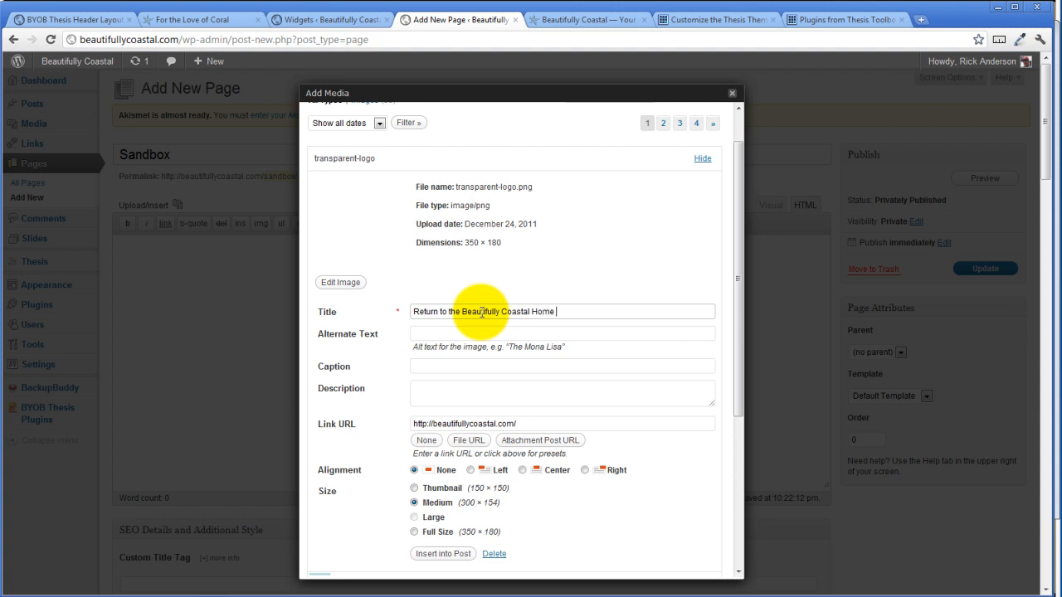
pyautogui.write('Page')
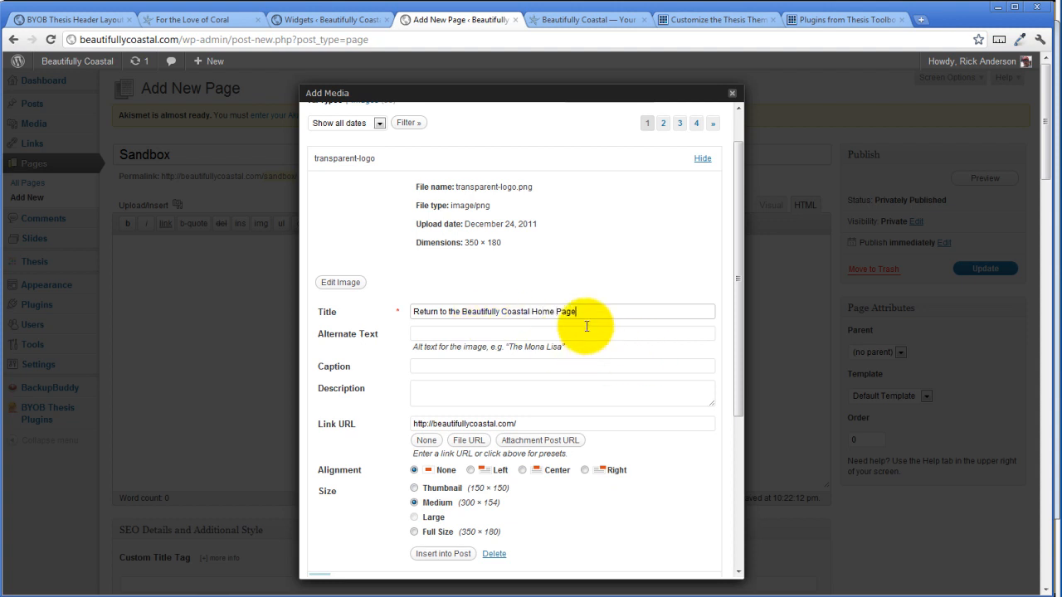
pyautogui.moveTo(591, 312)
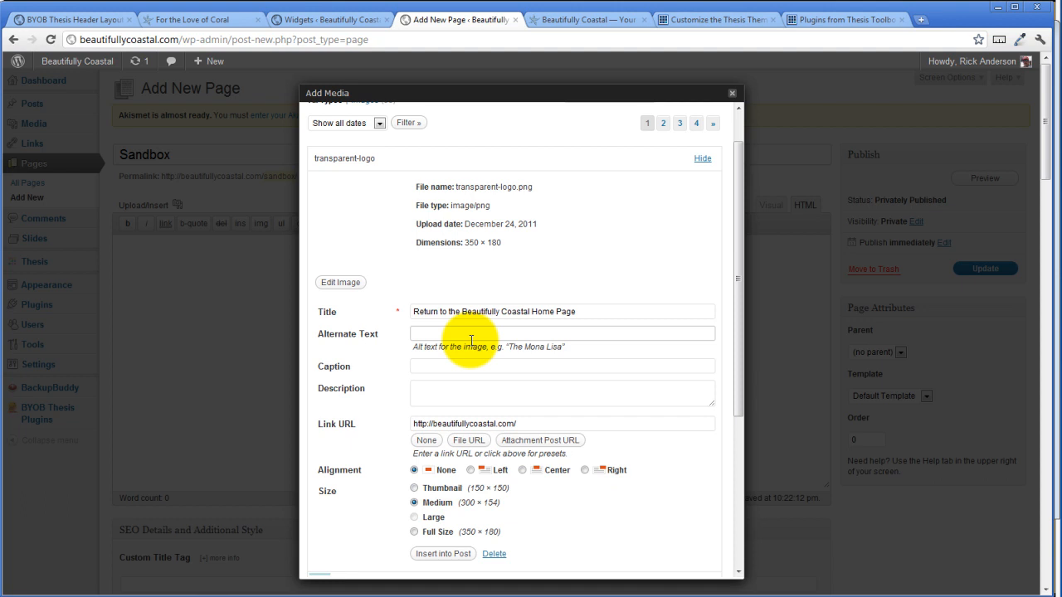
# Set the alt text to 'Seaside Shore Decorating Blog' and choose Full Size (350 × 180).
pyautogui.write('Seaside Shore Decorating')
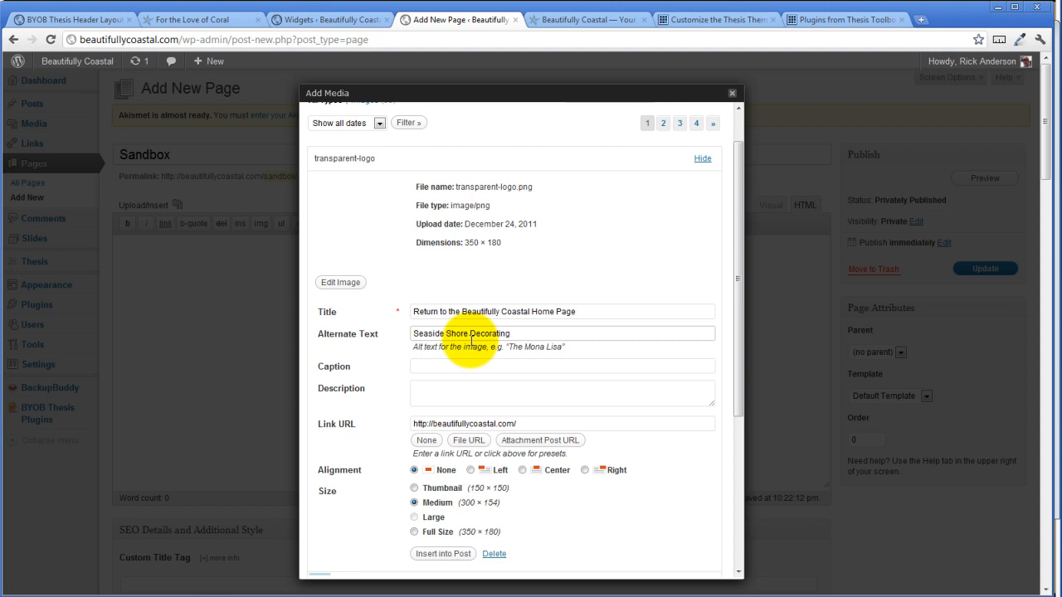
pyautogui.write('Blog')
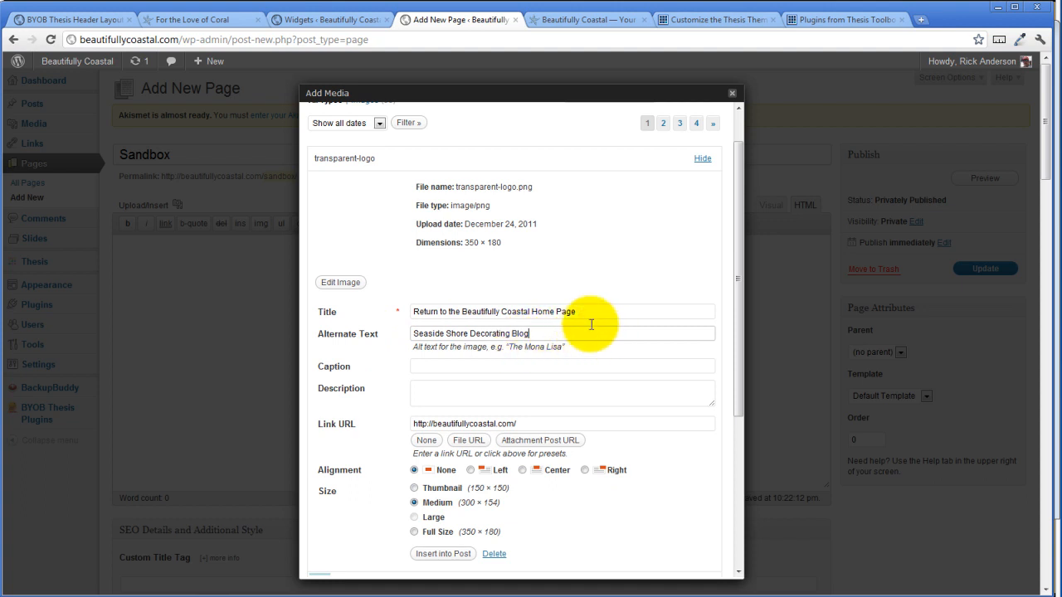
pyautogui.moveTo(544, 338)
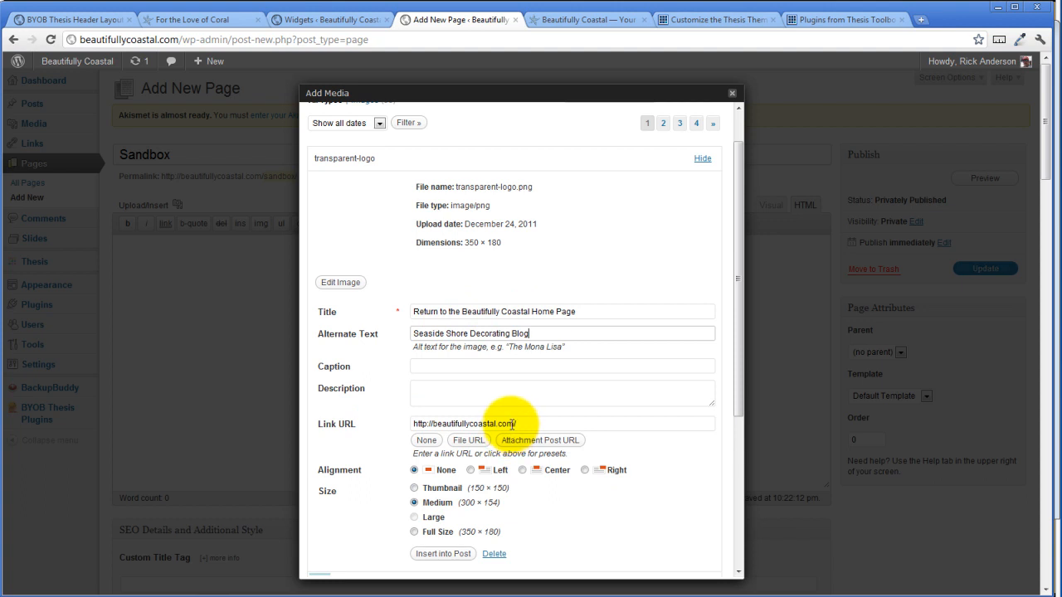
pyautogui.click(413, 532)
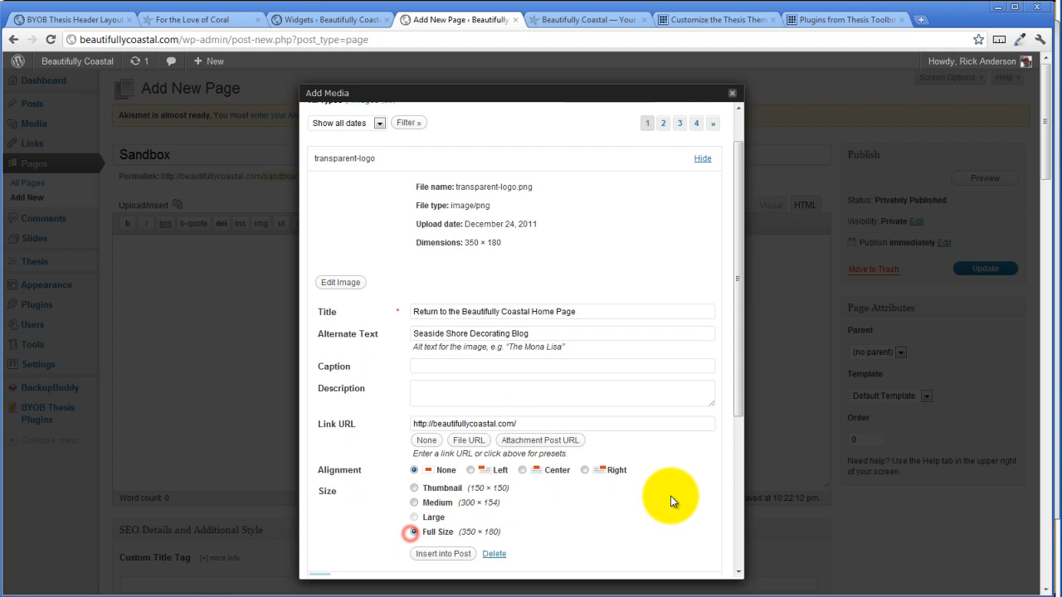
pyautogui.moveTo(444, 554)
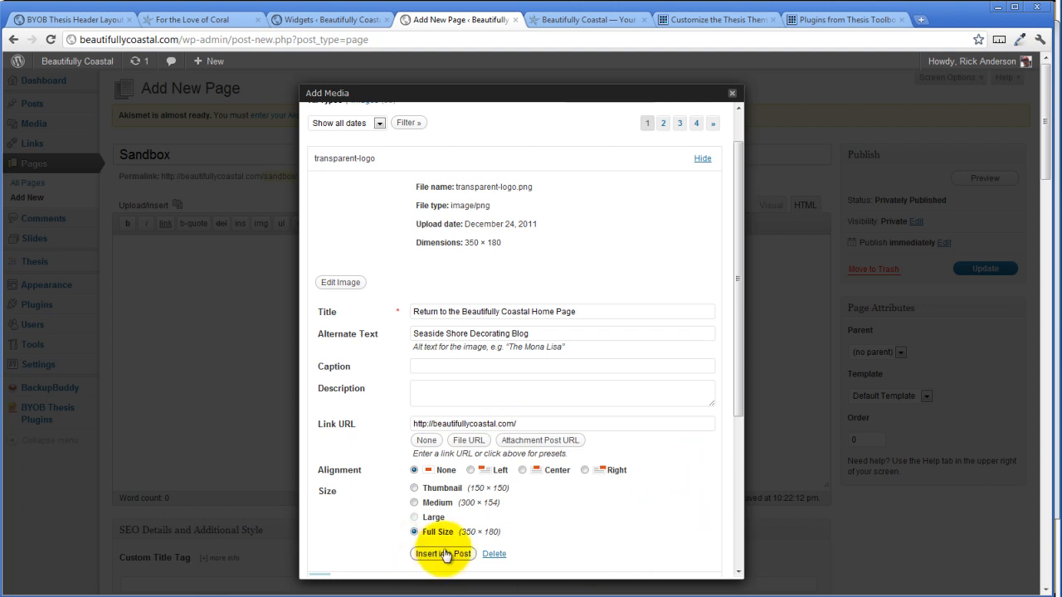
# Insert the linked logo, put its HTML in the Header Row 1 text widget, and view the site.
pyautogui.click(444, 554)
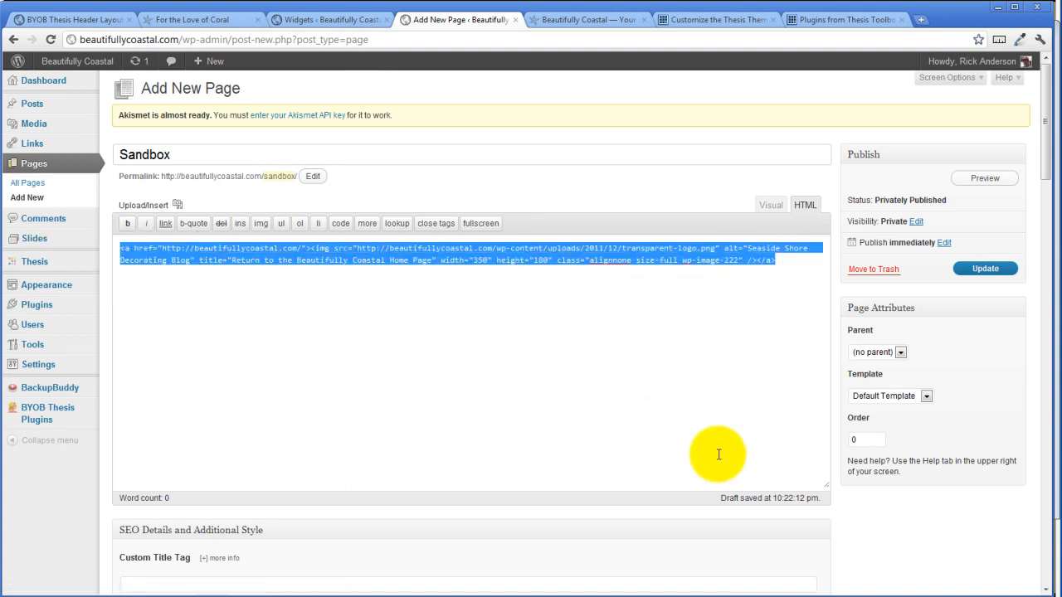
pyautogui.click(309, 20)
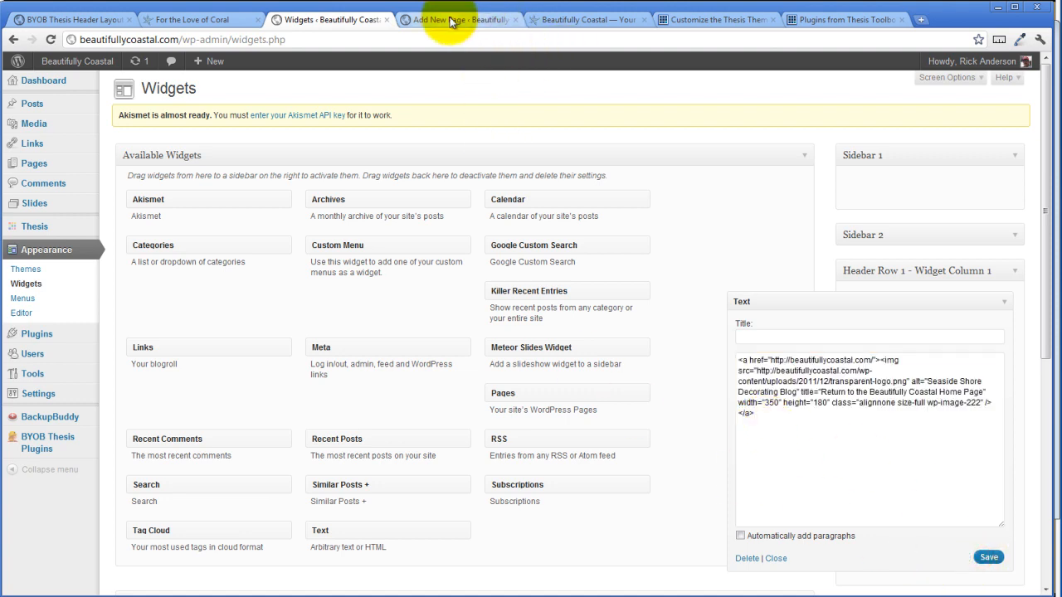
pyautogui.click(579, 22)
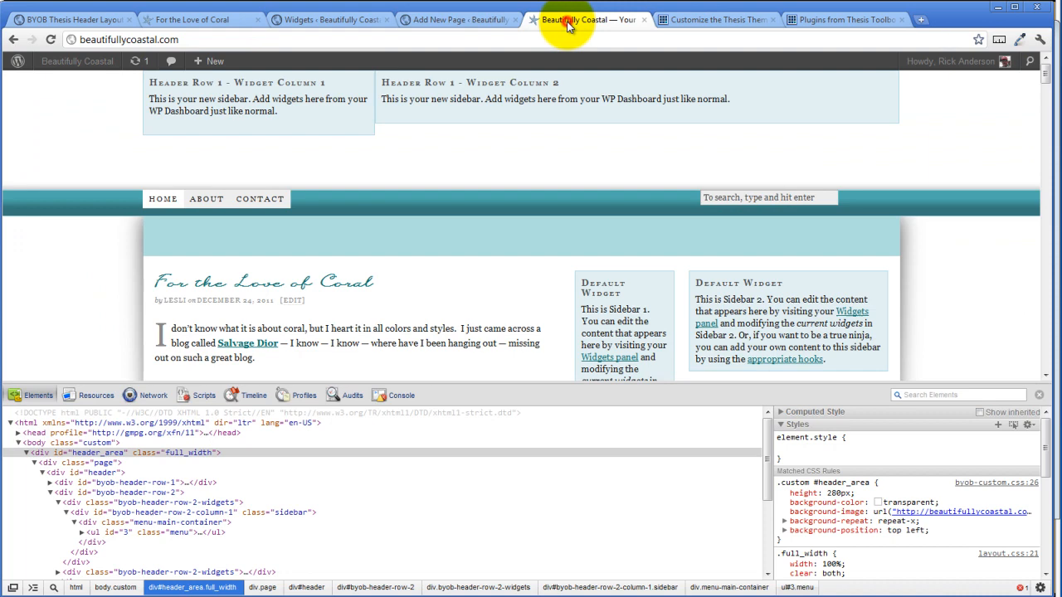
# Reload the live site, follow the header logo link home, and open the seafood dip recipes post.
pyautogui.click(51, 43)
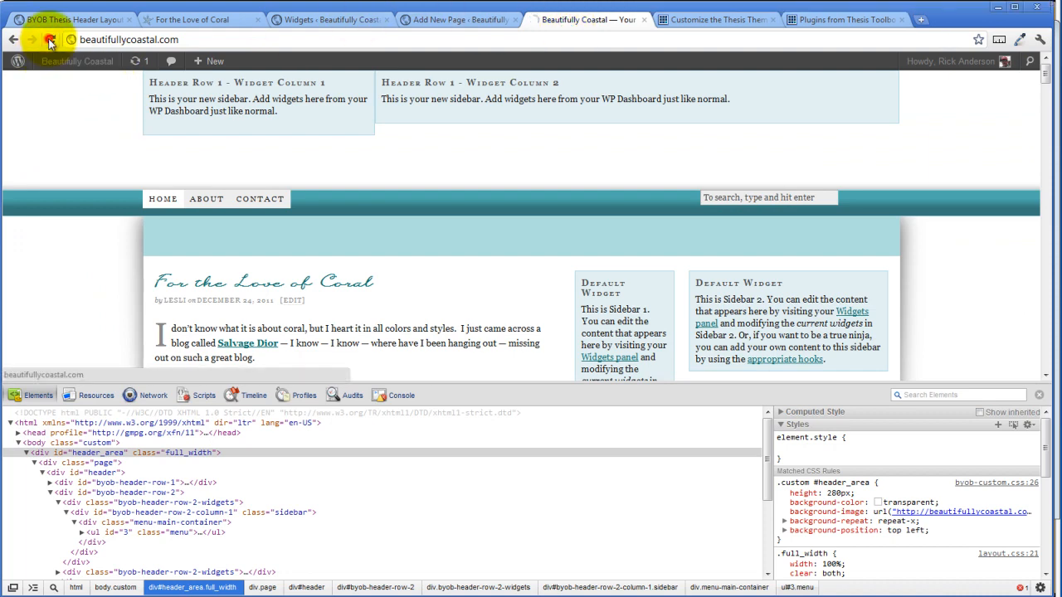
pyautogui.click(48, 42)
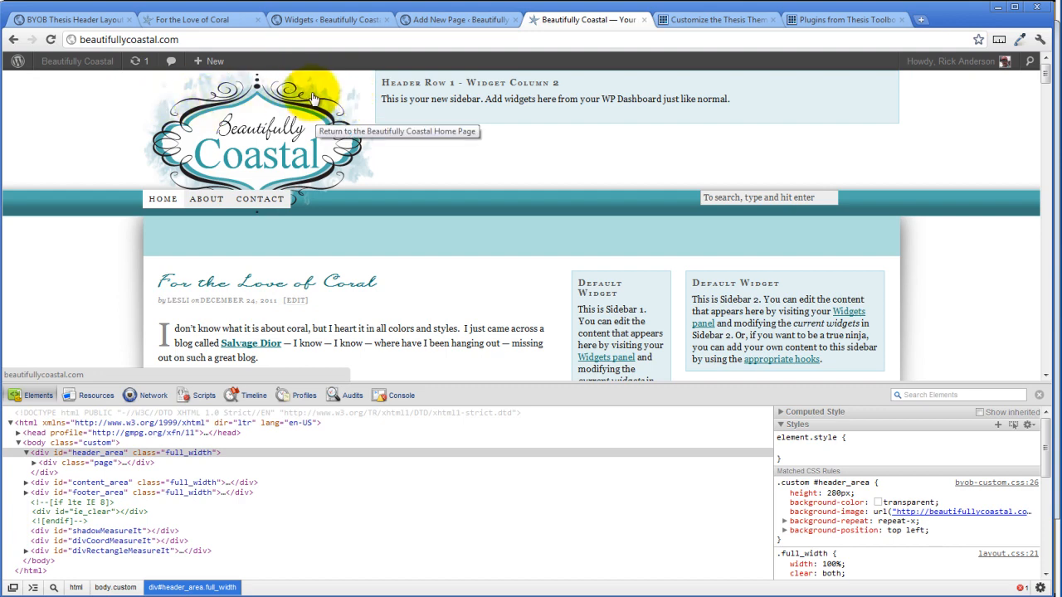
pyautogui.moveTo(308, 75)
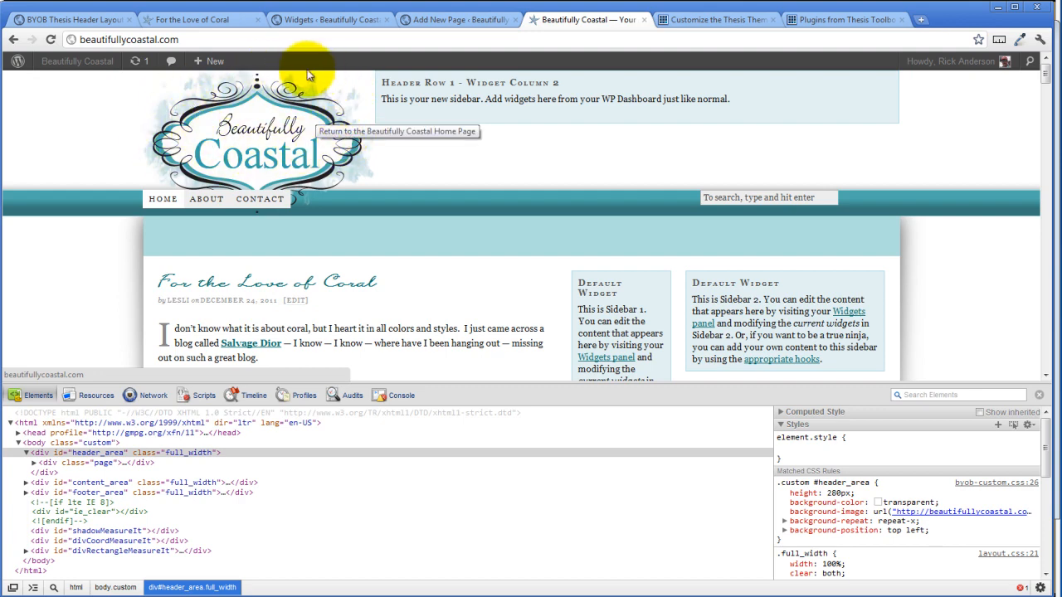
pyautogui.moveTo(266, 133)
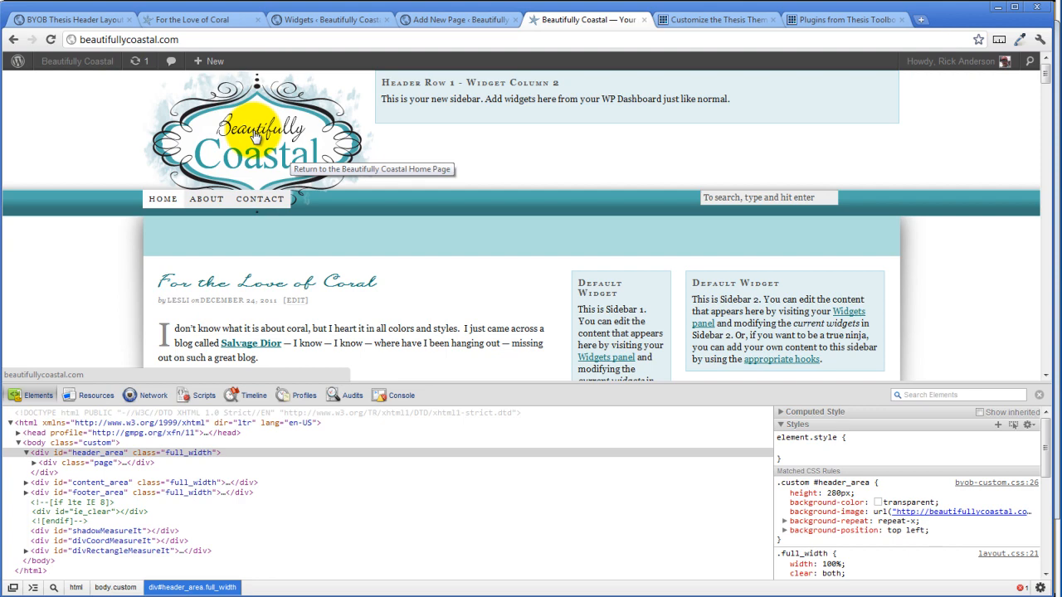
pyautogui.click(261, 145)
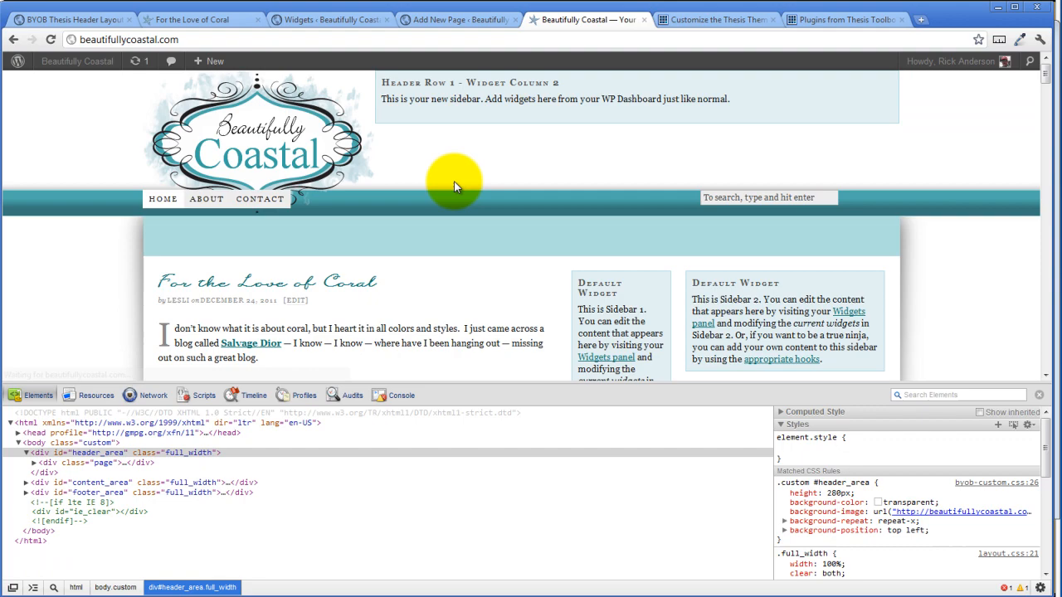
pyautogui.scroll(-3)
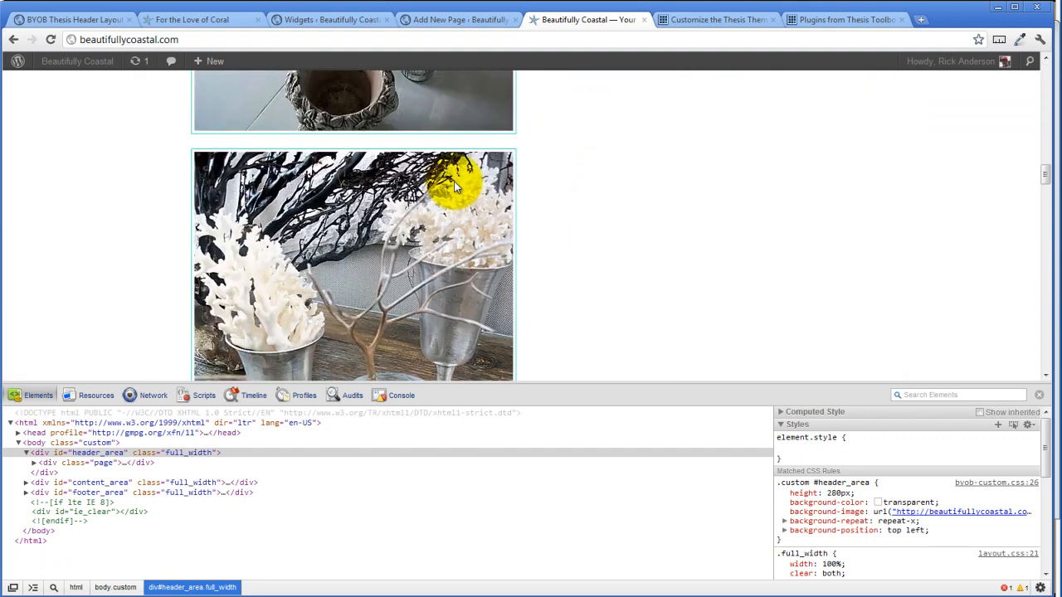
pyautogui.scroll(-3)
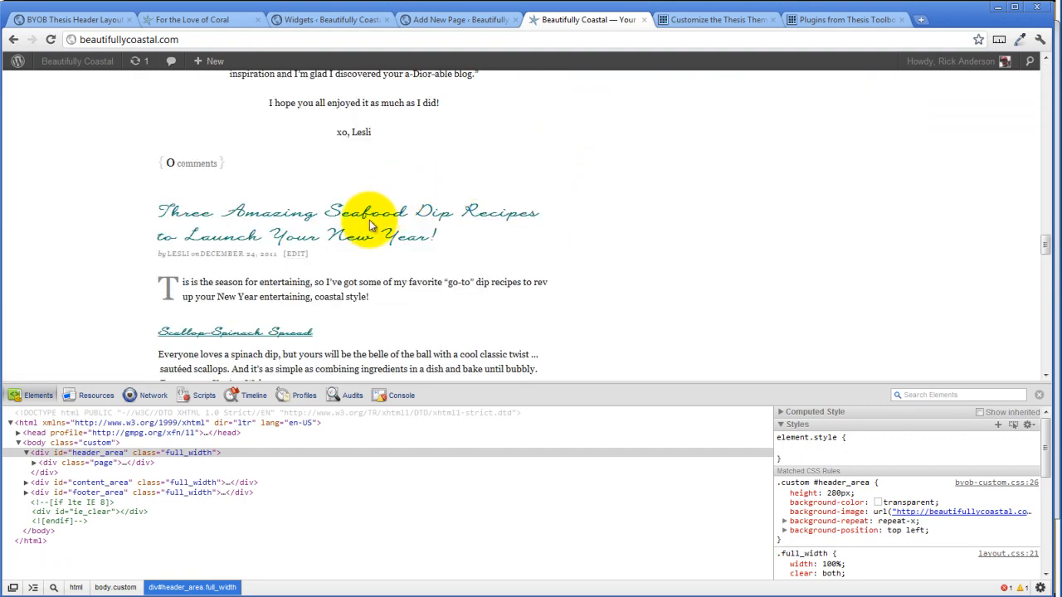
pyautogui.click(371, 224)
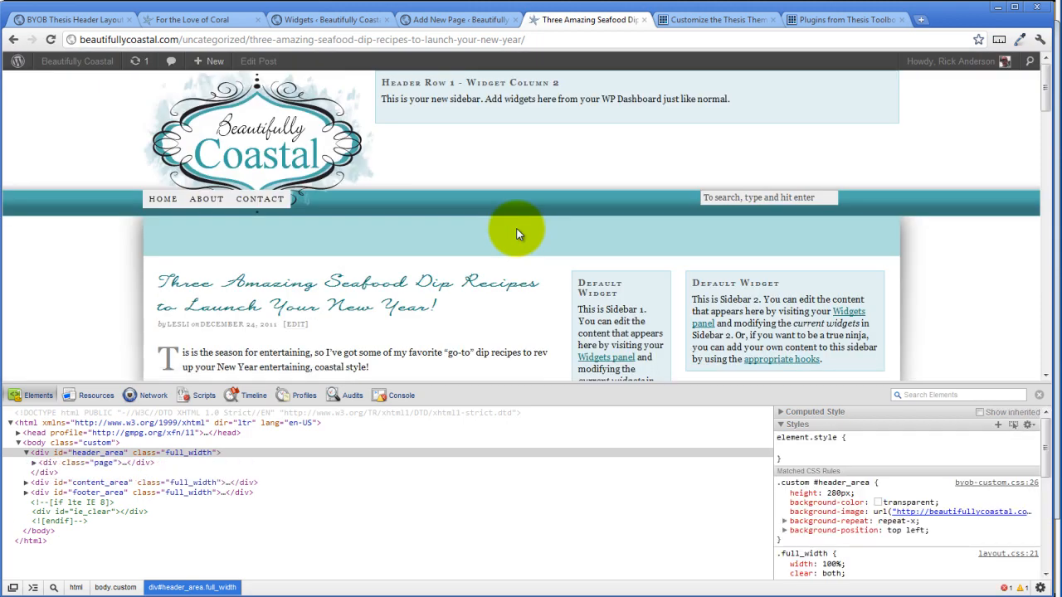
pyautogui.moveTo(361, 154)
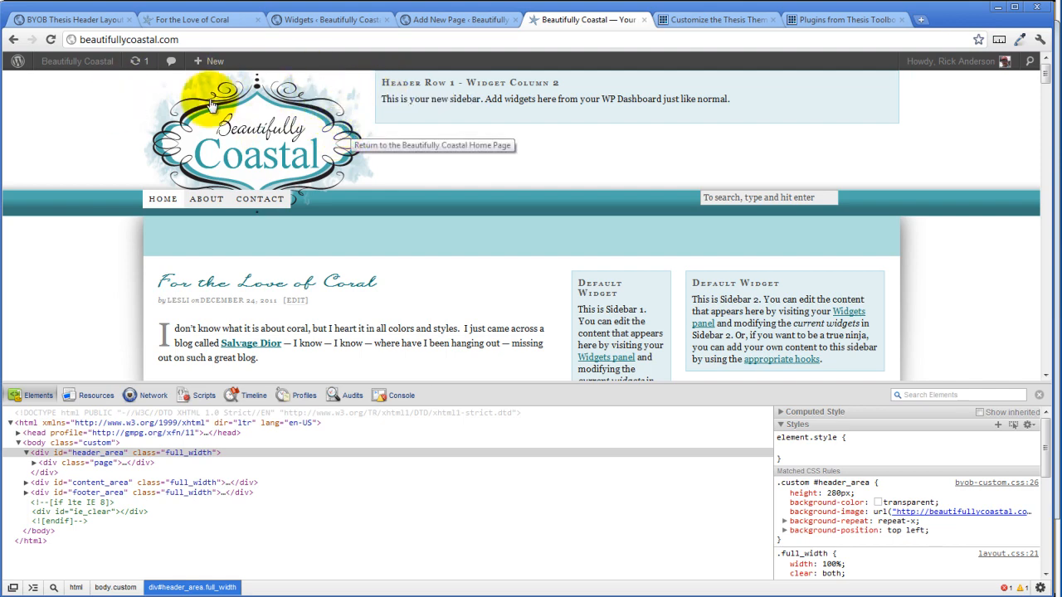
pyautogui.moveTo(300, 156)
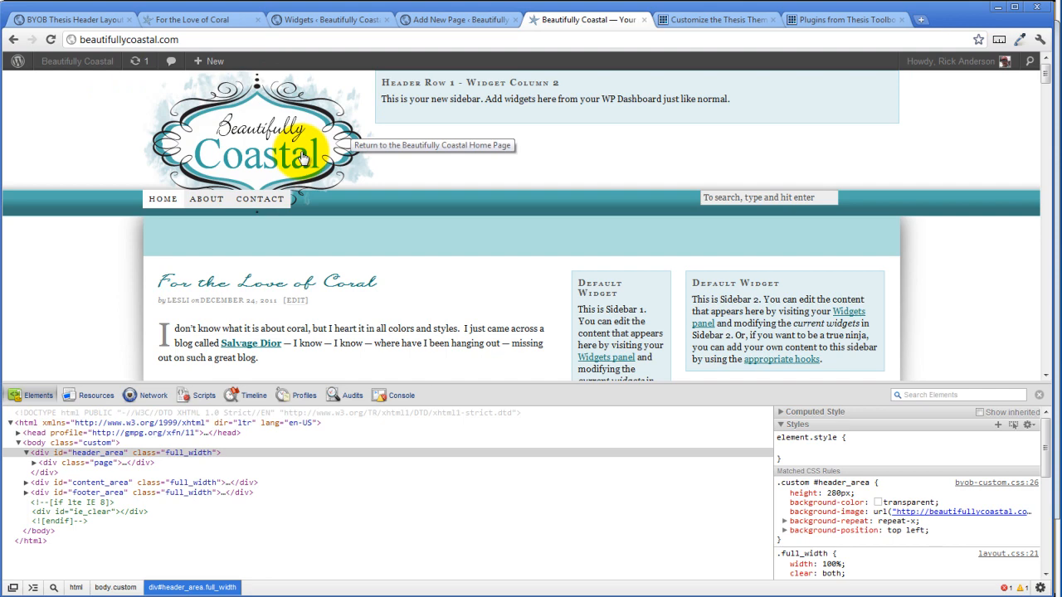
pyautogui.moveTo(274, 125)
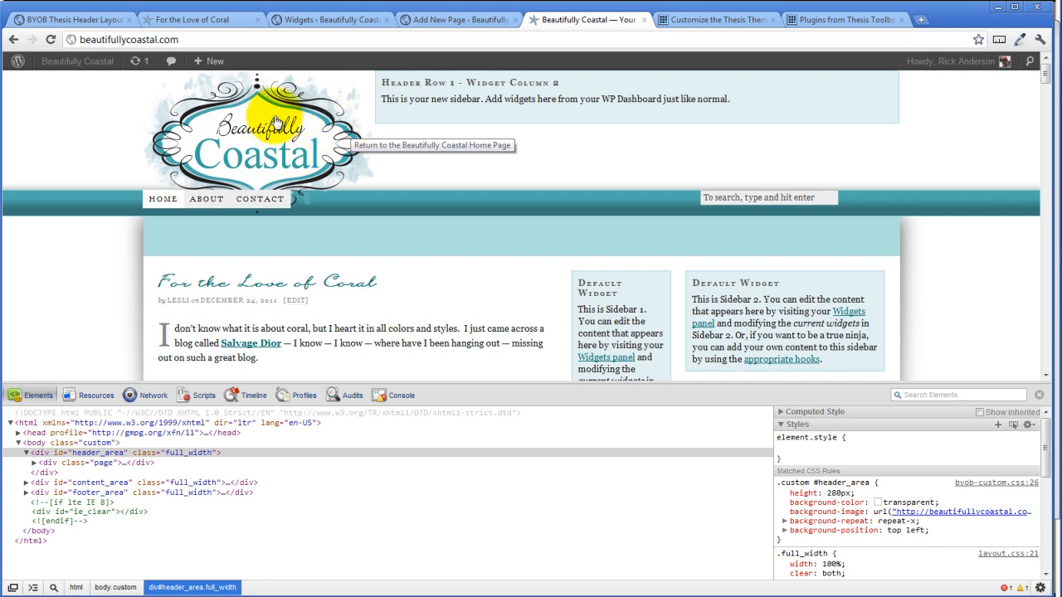
pyautogui.moveTo(304, 153)
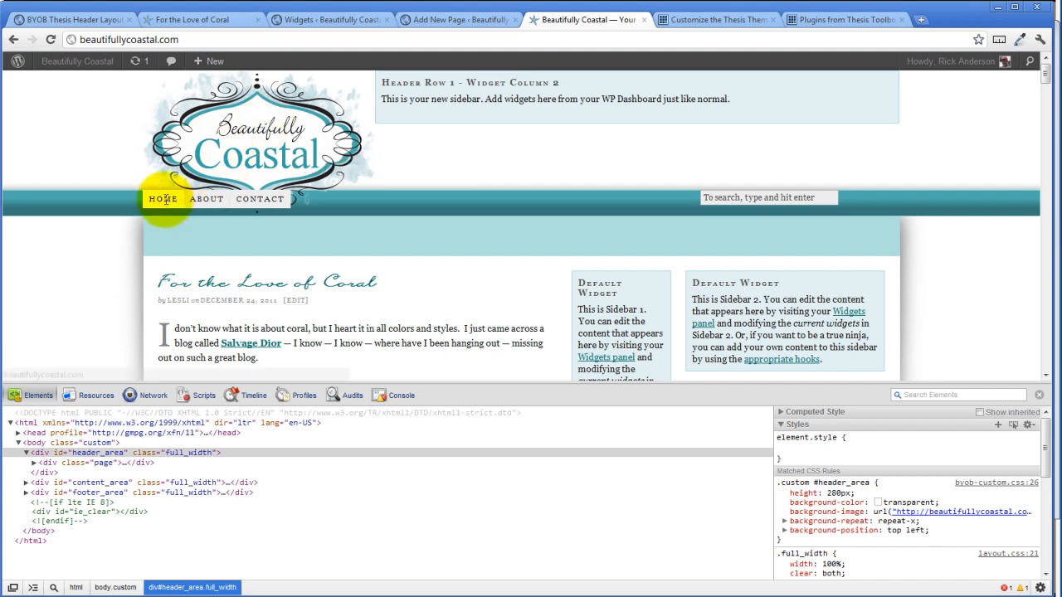
pyautogui.moveTo(524, 124)
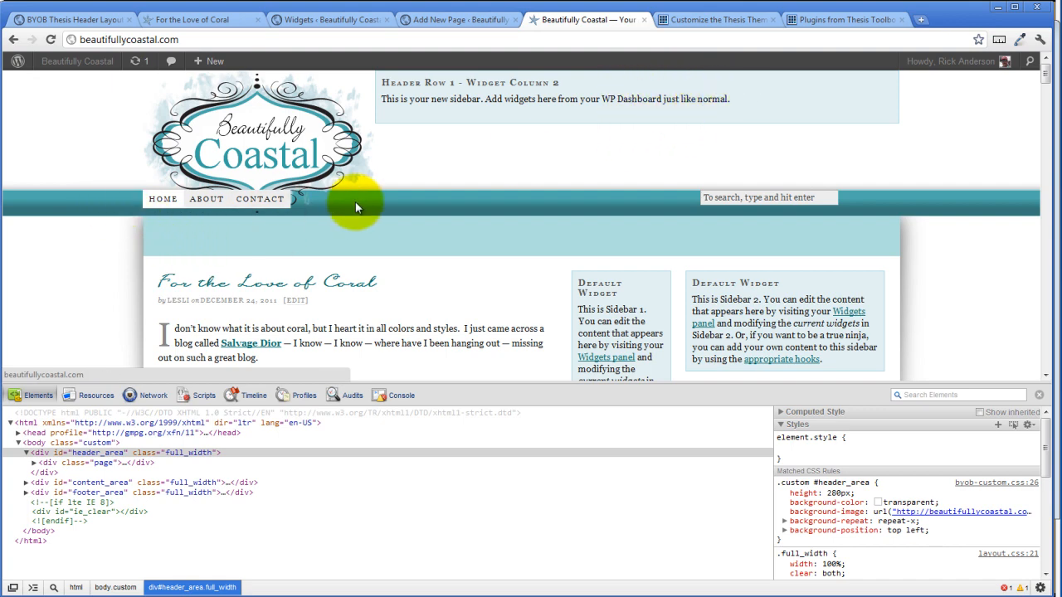
pyautogui.moveTo(862, 206)
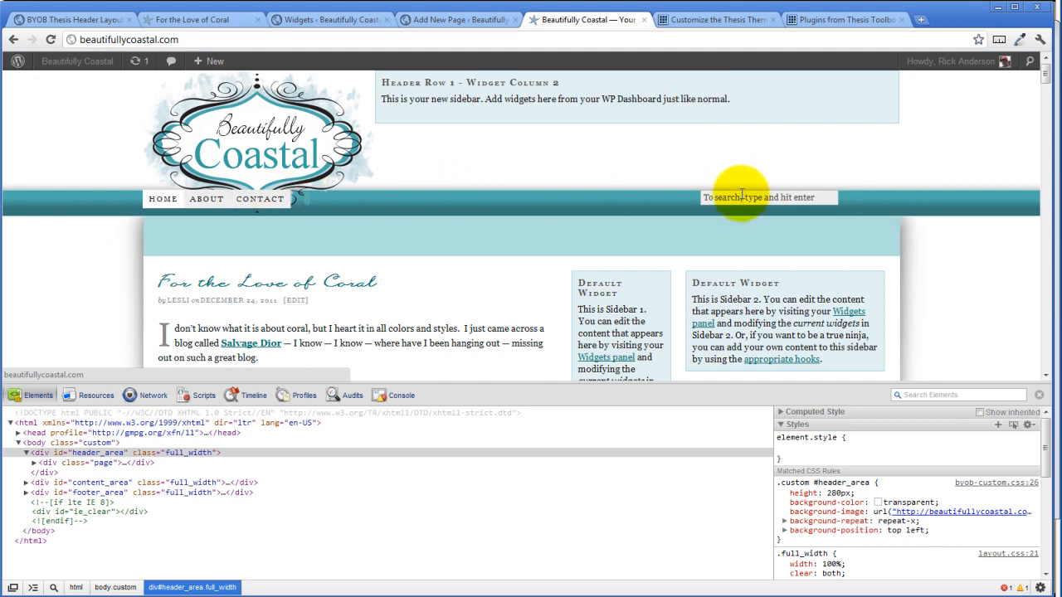
pyautogui.moveTo(693, 274)
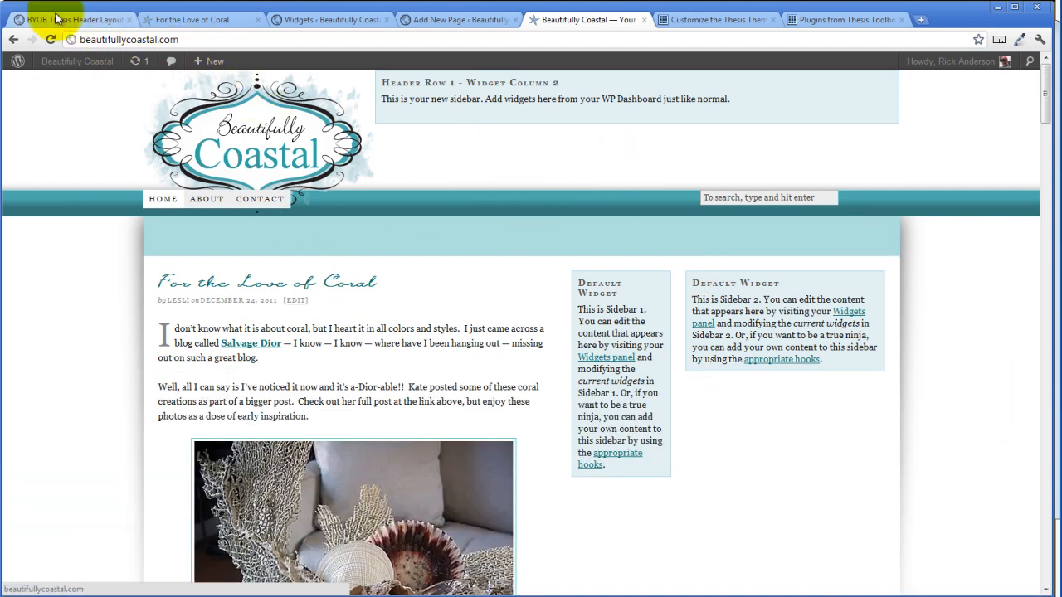
# On the Widgets page, drop a Text widget into Header Row 1 - Widget Column 2.
pyautogui.click(66, 18)
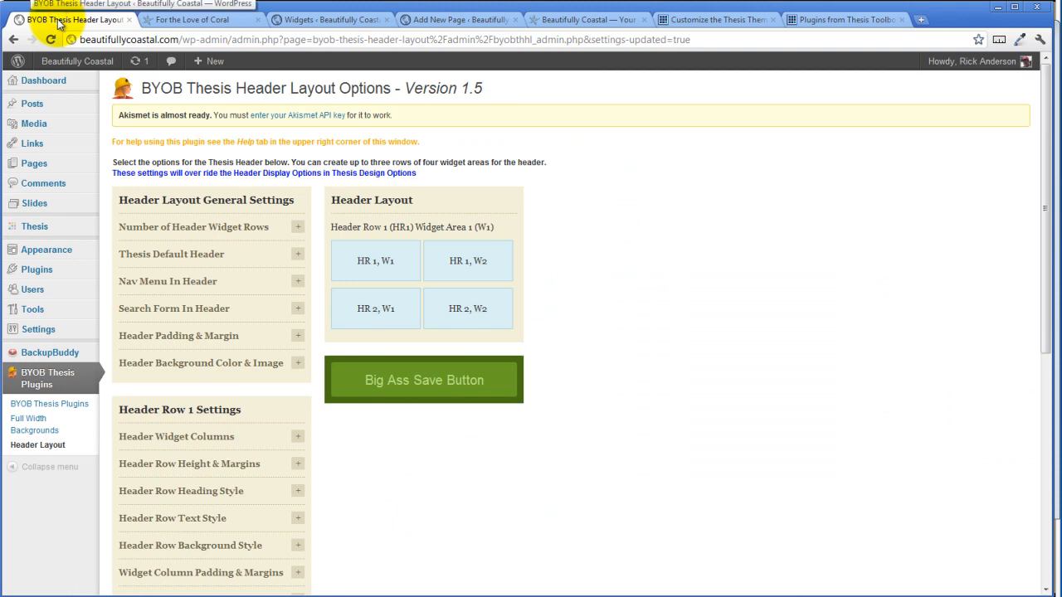
pyautogui.click(190, 18)
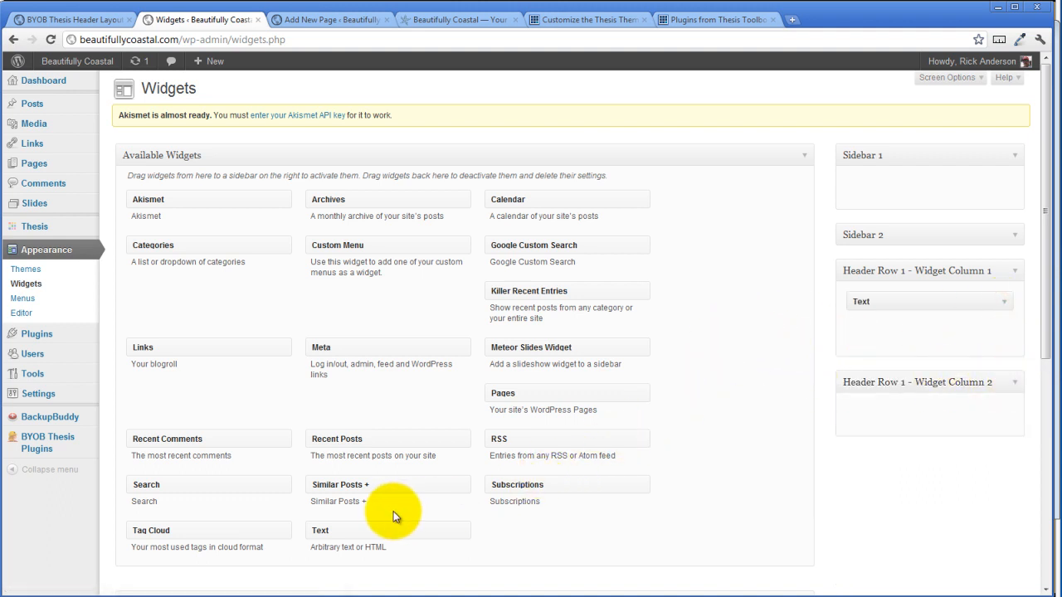
pyautogui.scroll(-3)
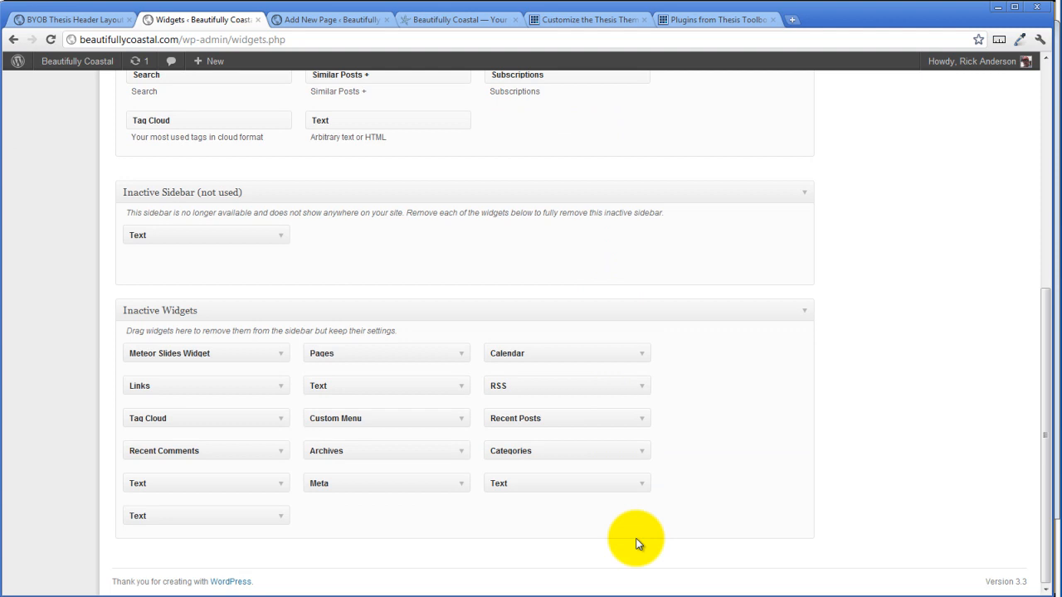
pyautogui.click(567, 483)
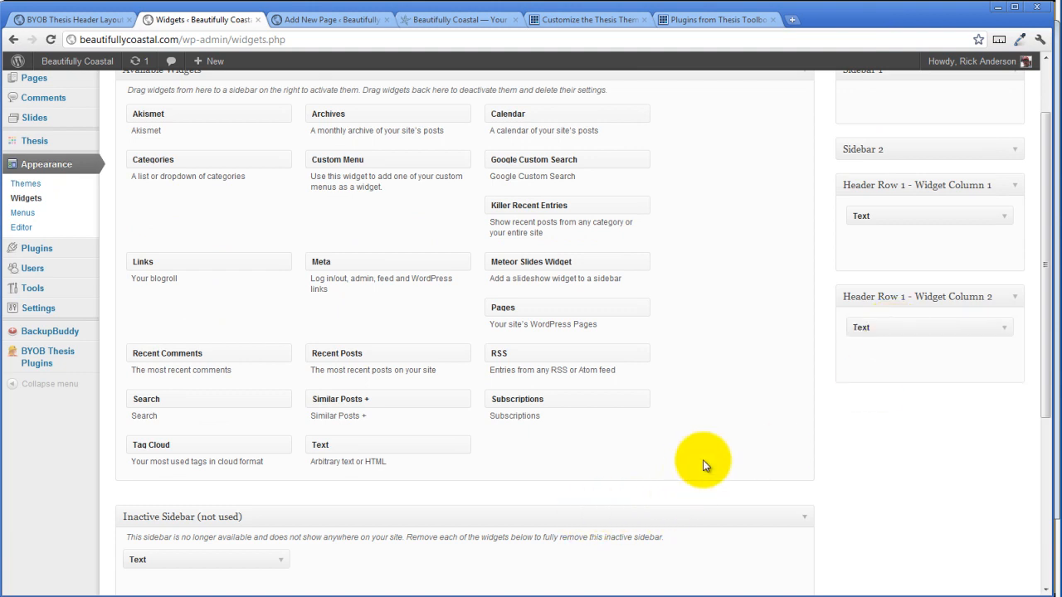
pyautogui.moveTo(941, 332)
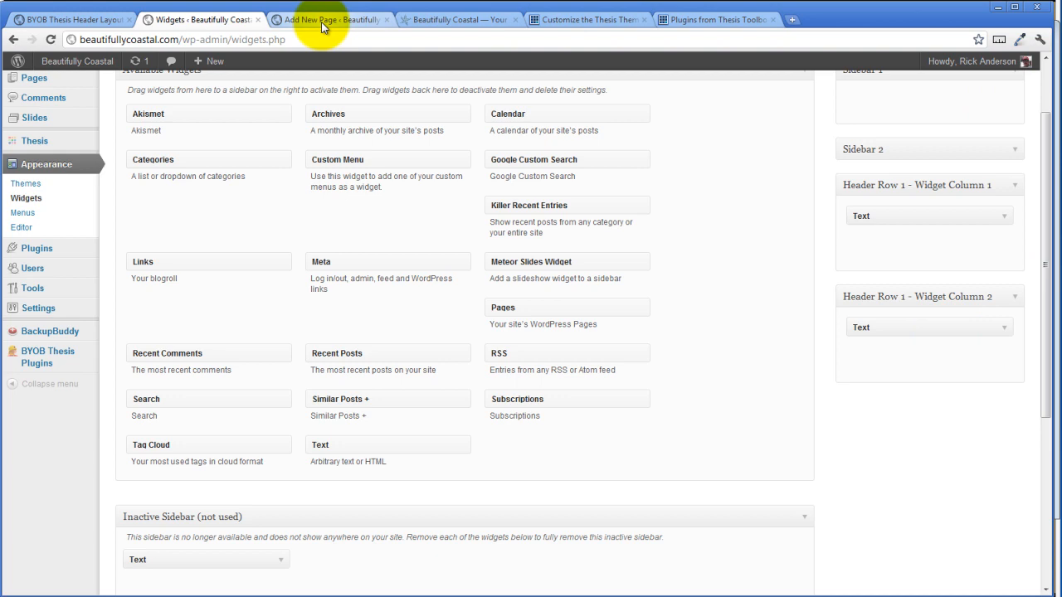
# Reload the live site tab to show the banner ad beside the logo in header column 2.
pyautogui.click(459, 21)
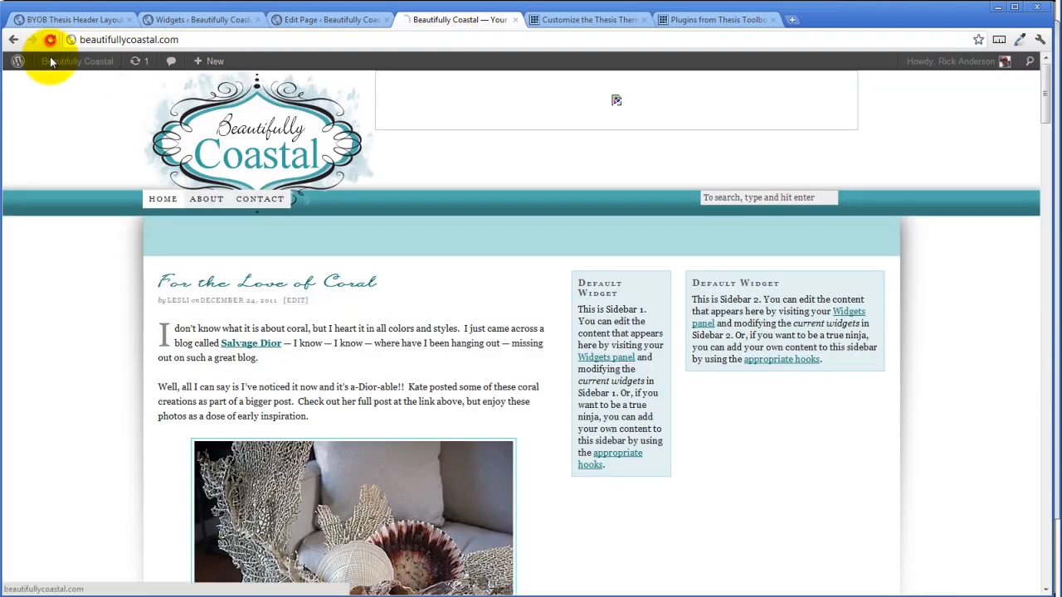
pyautogui.click(52, 41)
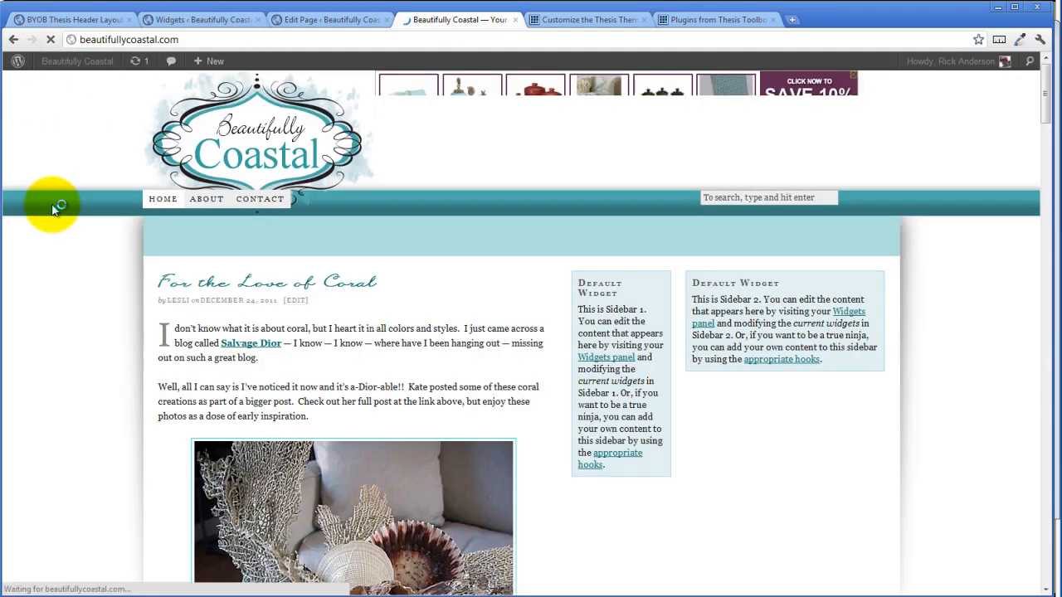